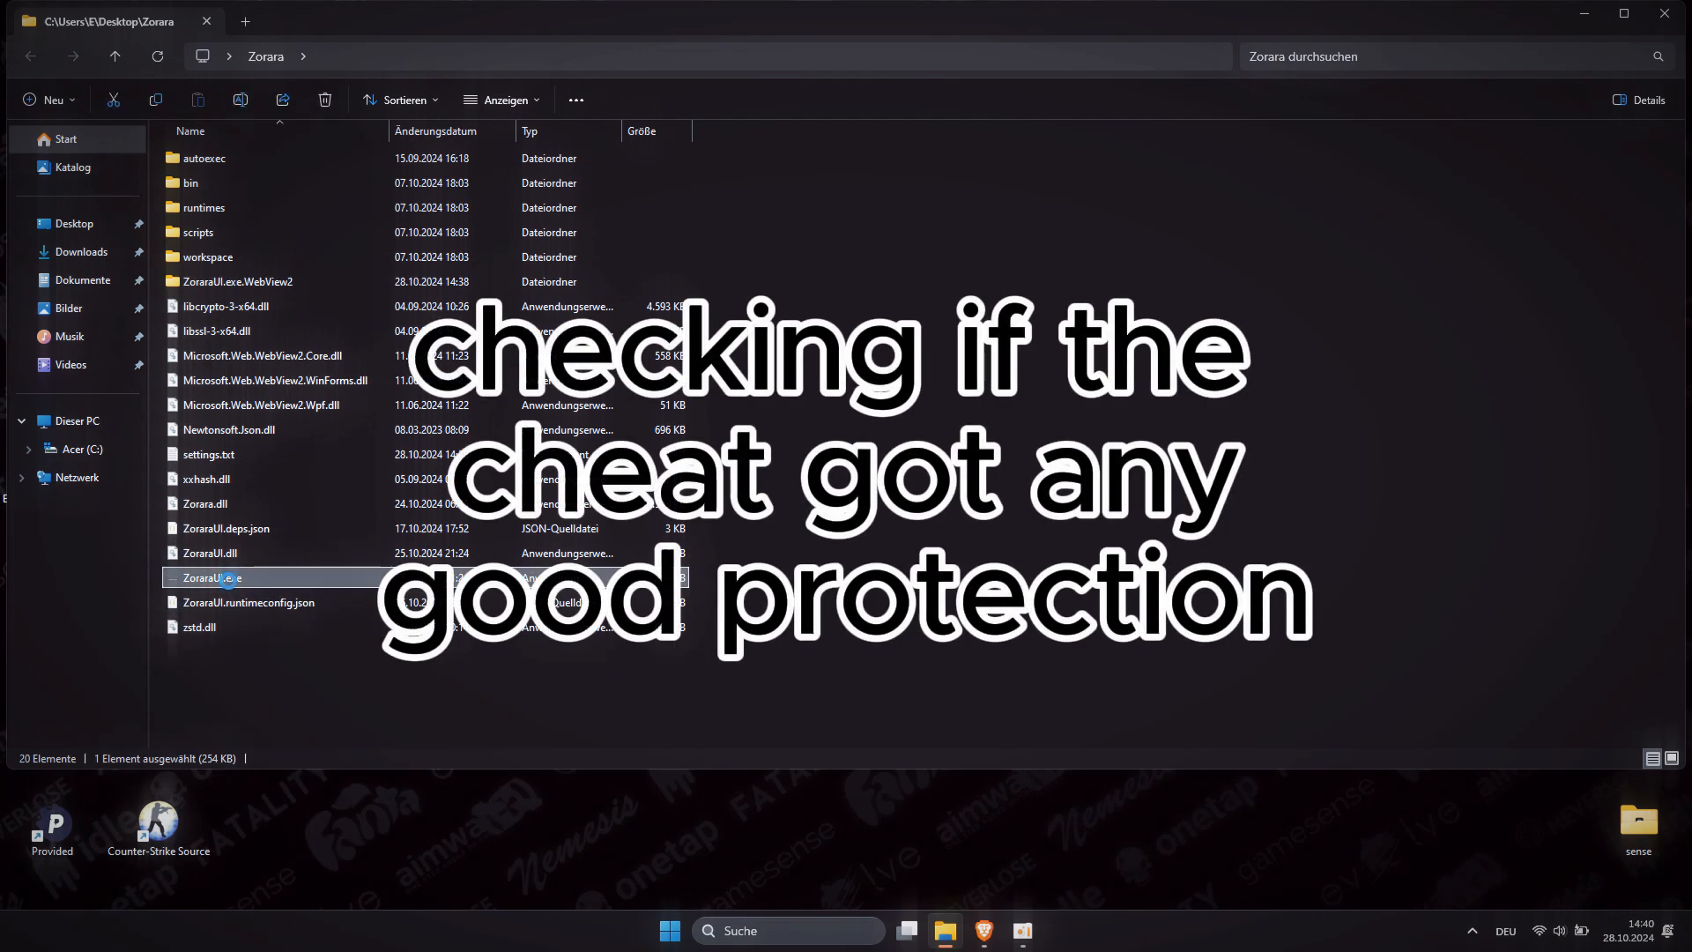
- Launch ZoraraUI.exe from the Zorara folder and select ZoraraUI.dll
{"action": "double_click", "coordinate": [216, 577]}
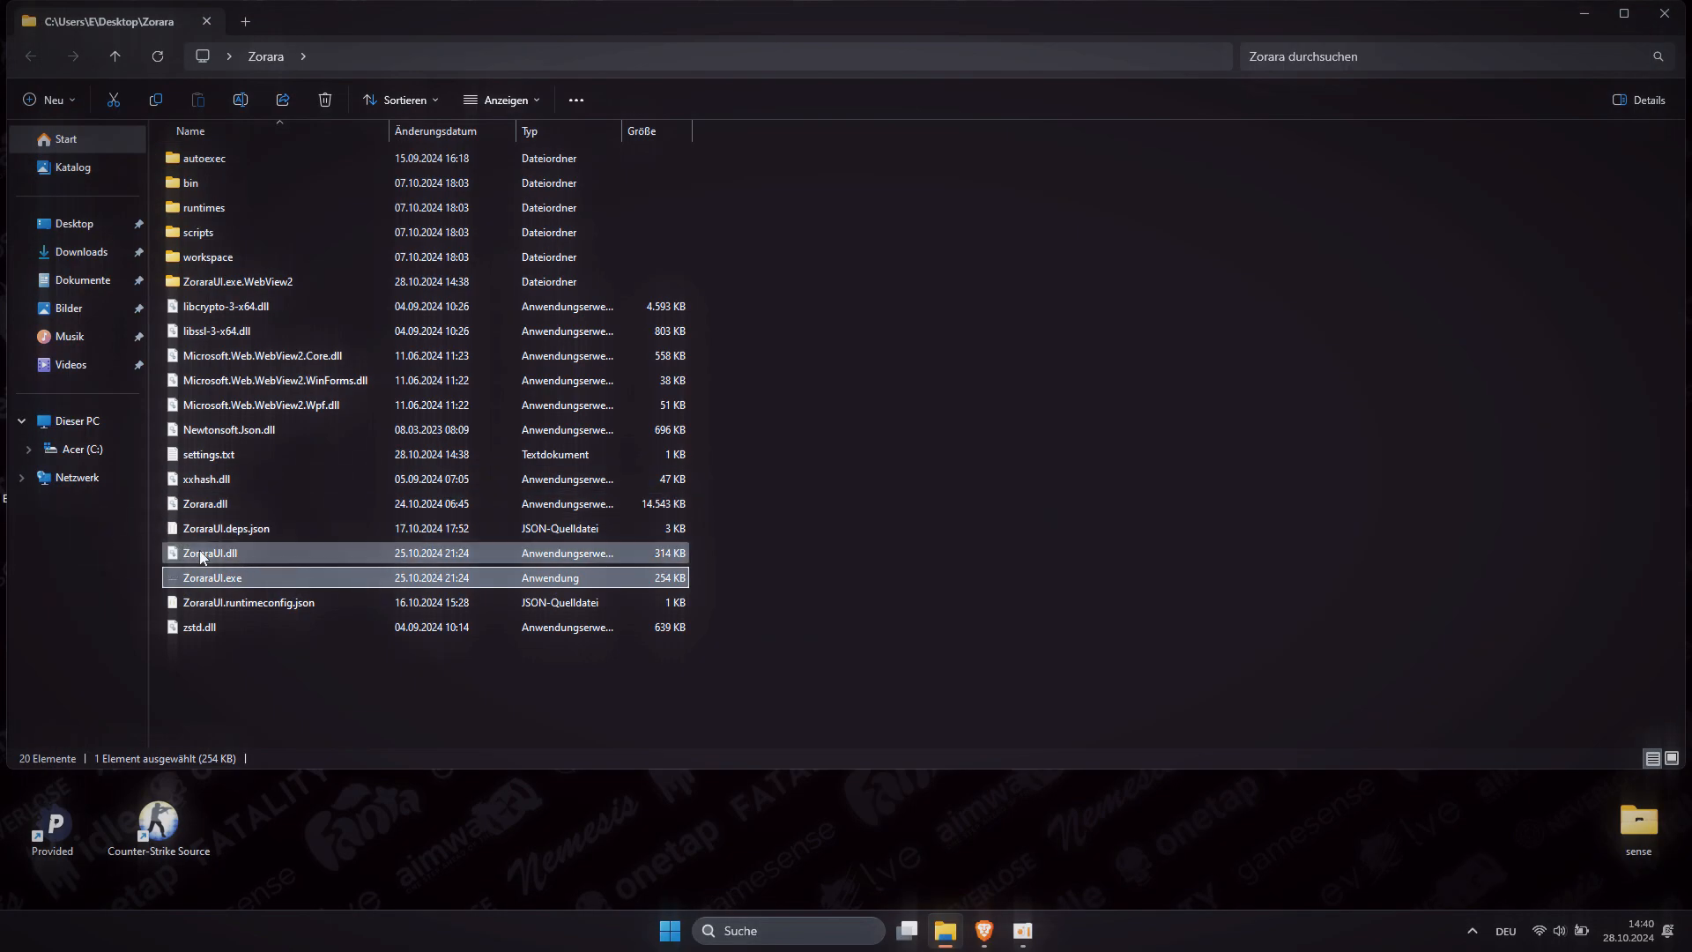
{"action": "left_click", "coordinate": [209, 552]}
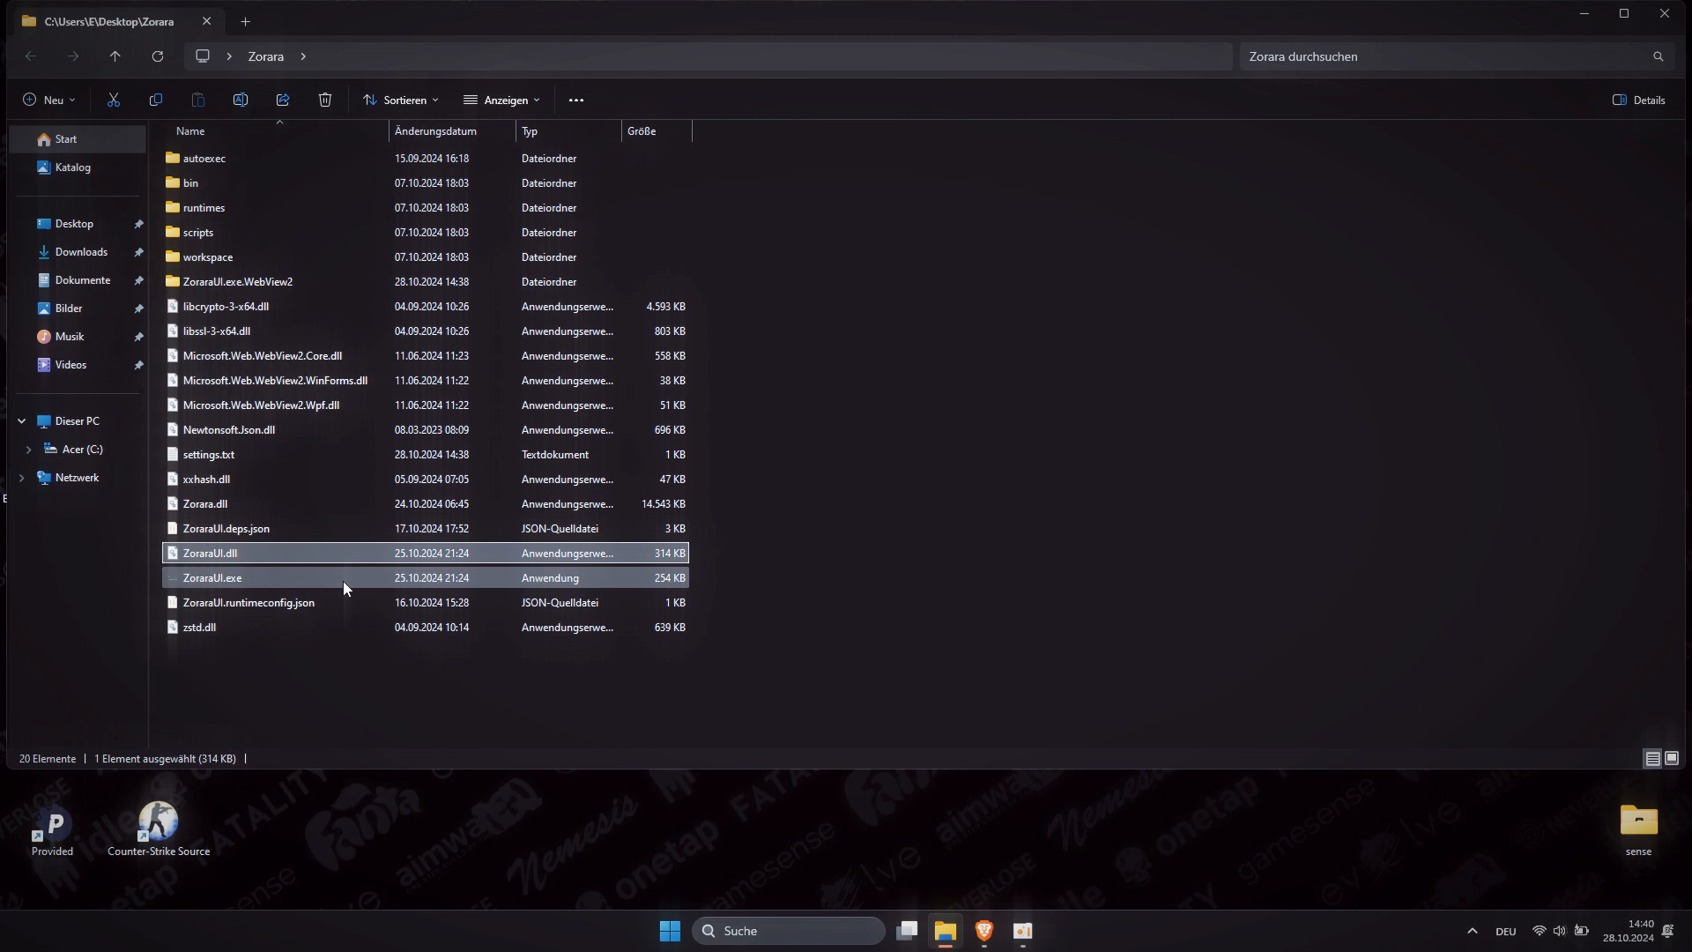
{"action": "left_click", "coordinate": [212, 577]}
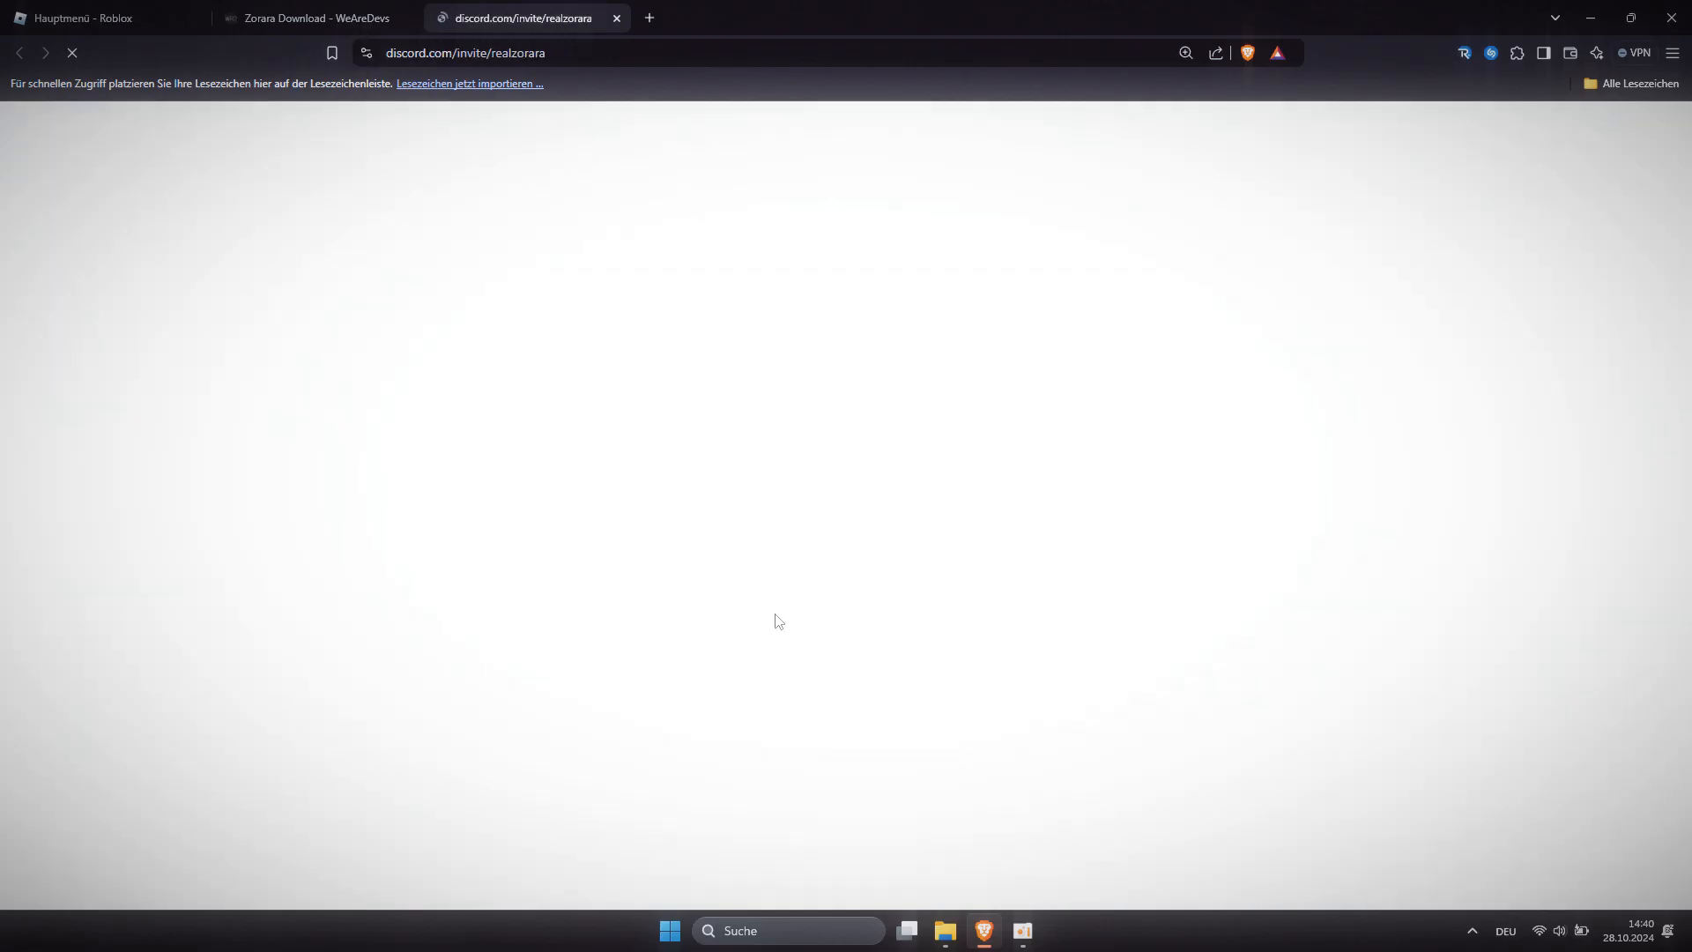
- Close the Discord invite tab and view the WeAreDevs Zorara download page
{"action": "left_click", "coordinate": [615, 18]}
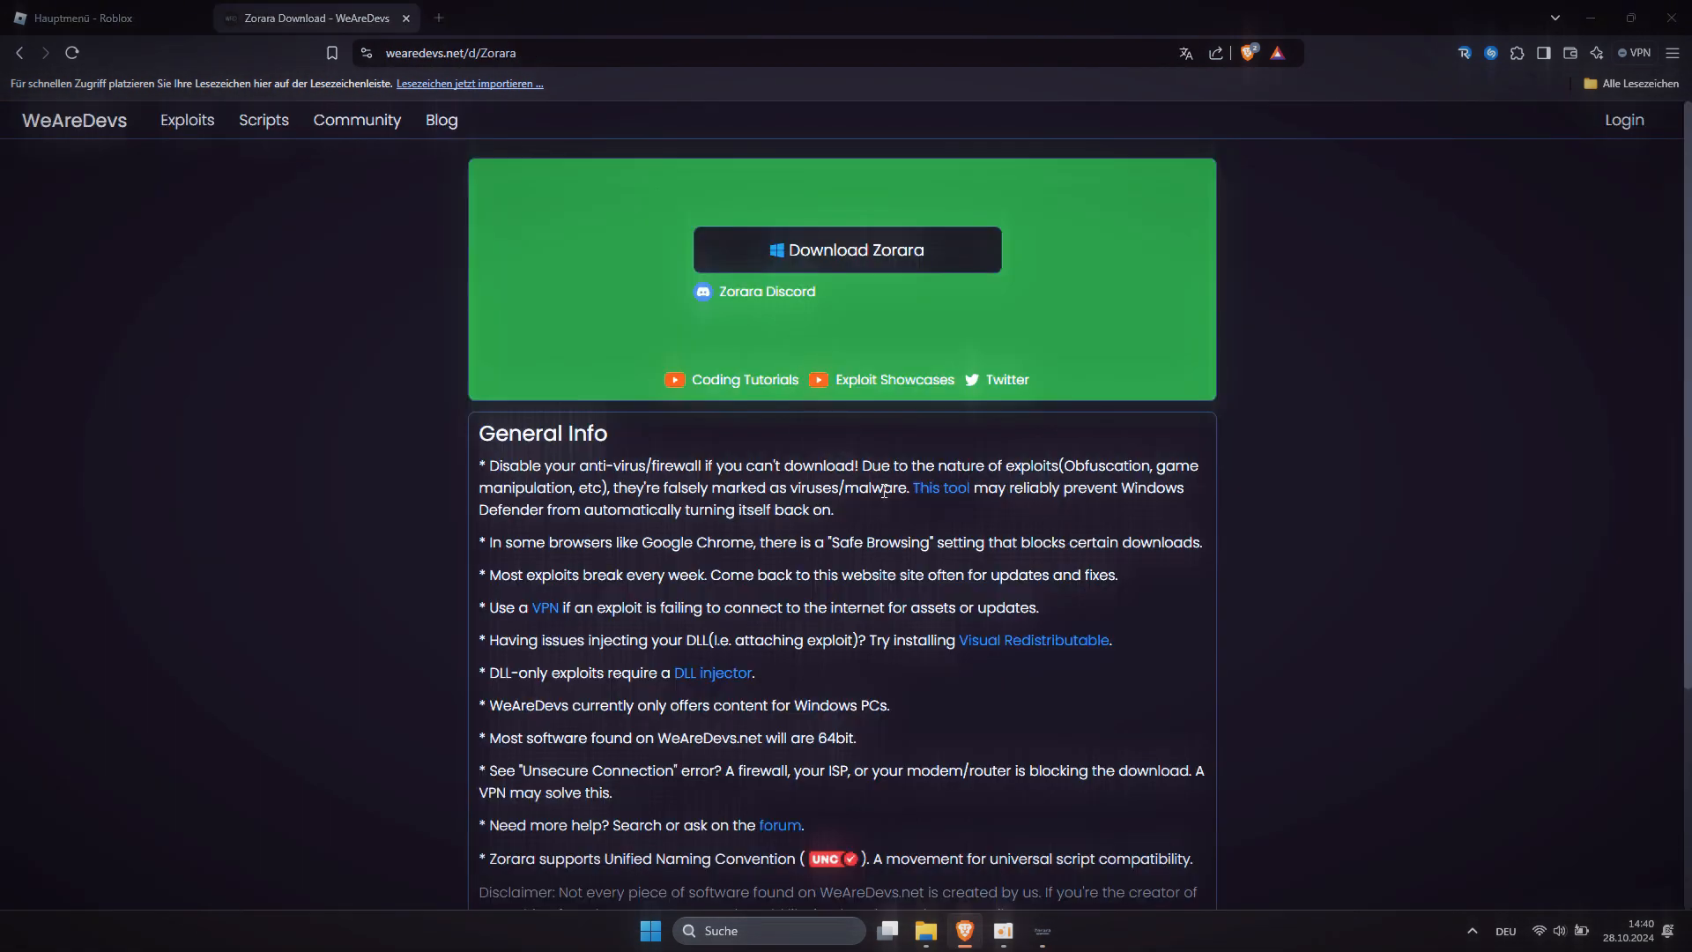
{"action": "left_click", "coordinate": [846, 249]}
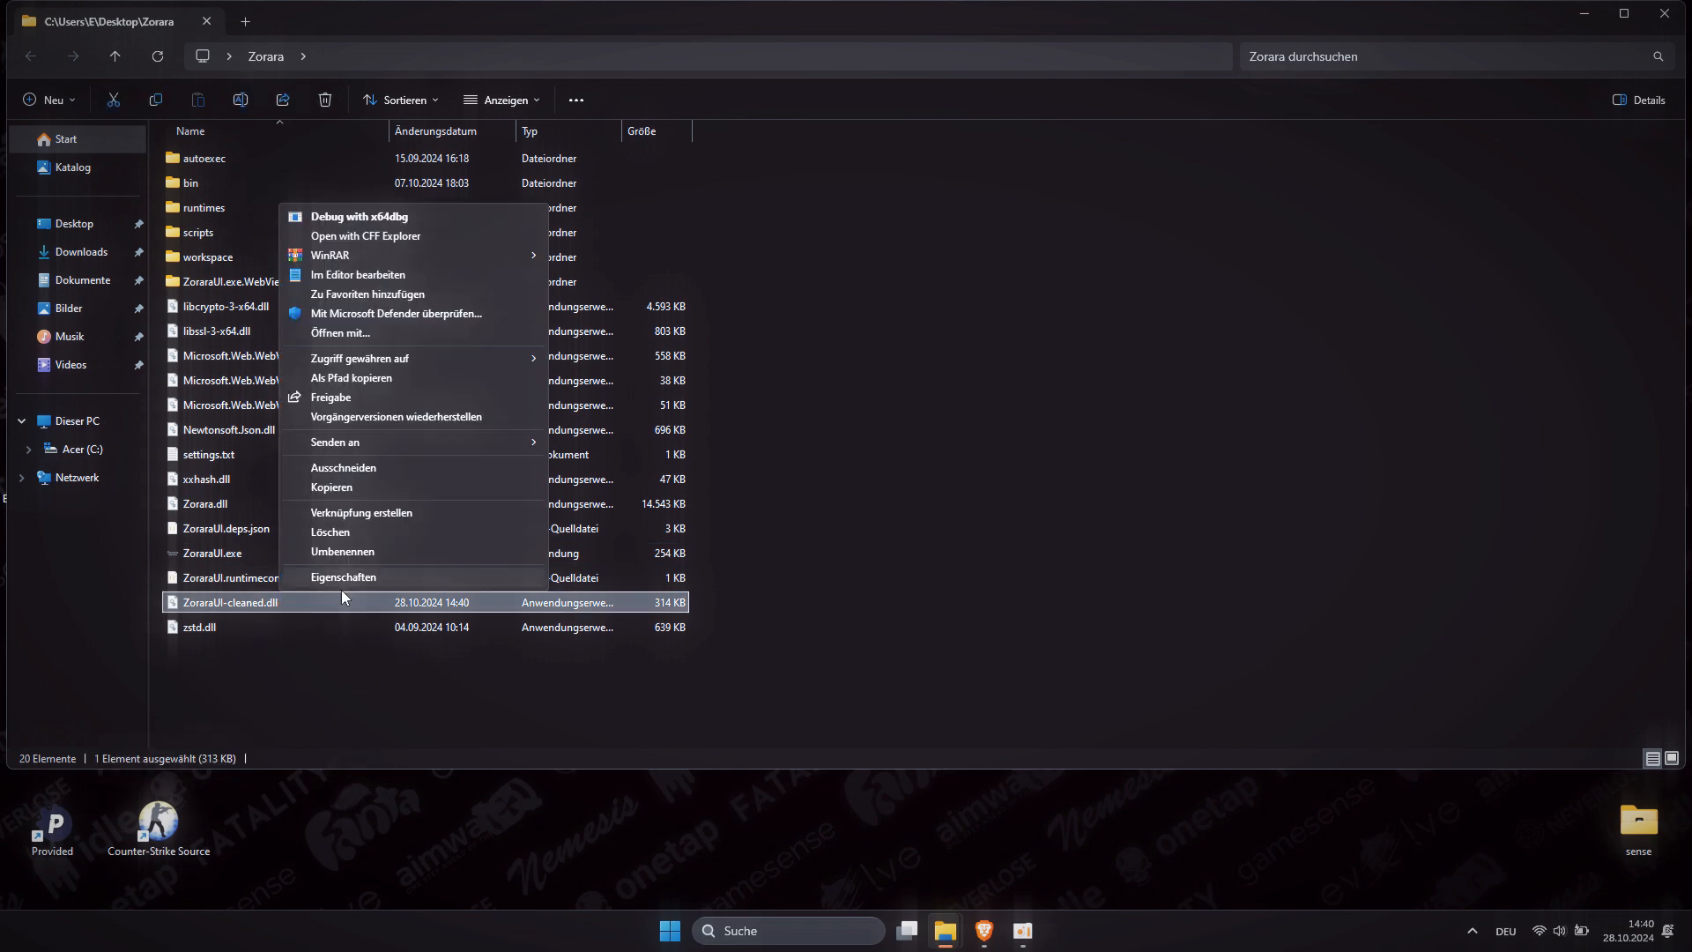
- Rename ZoraraUI-cleaned.dll to ZoraraUI.dll and open the sense tools folder
{"action": "left_click", "coordinate": [342, 552]}
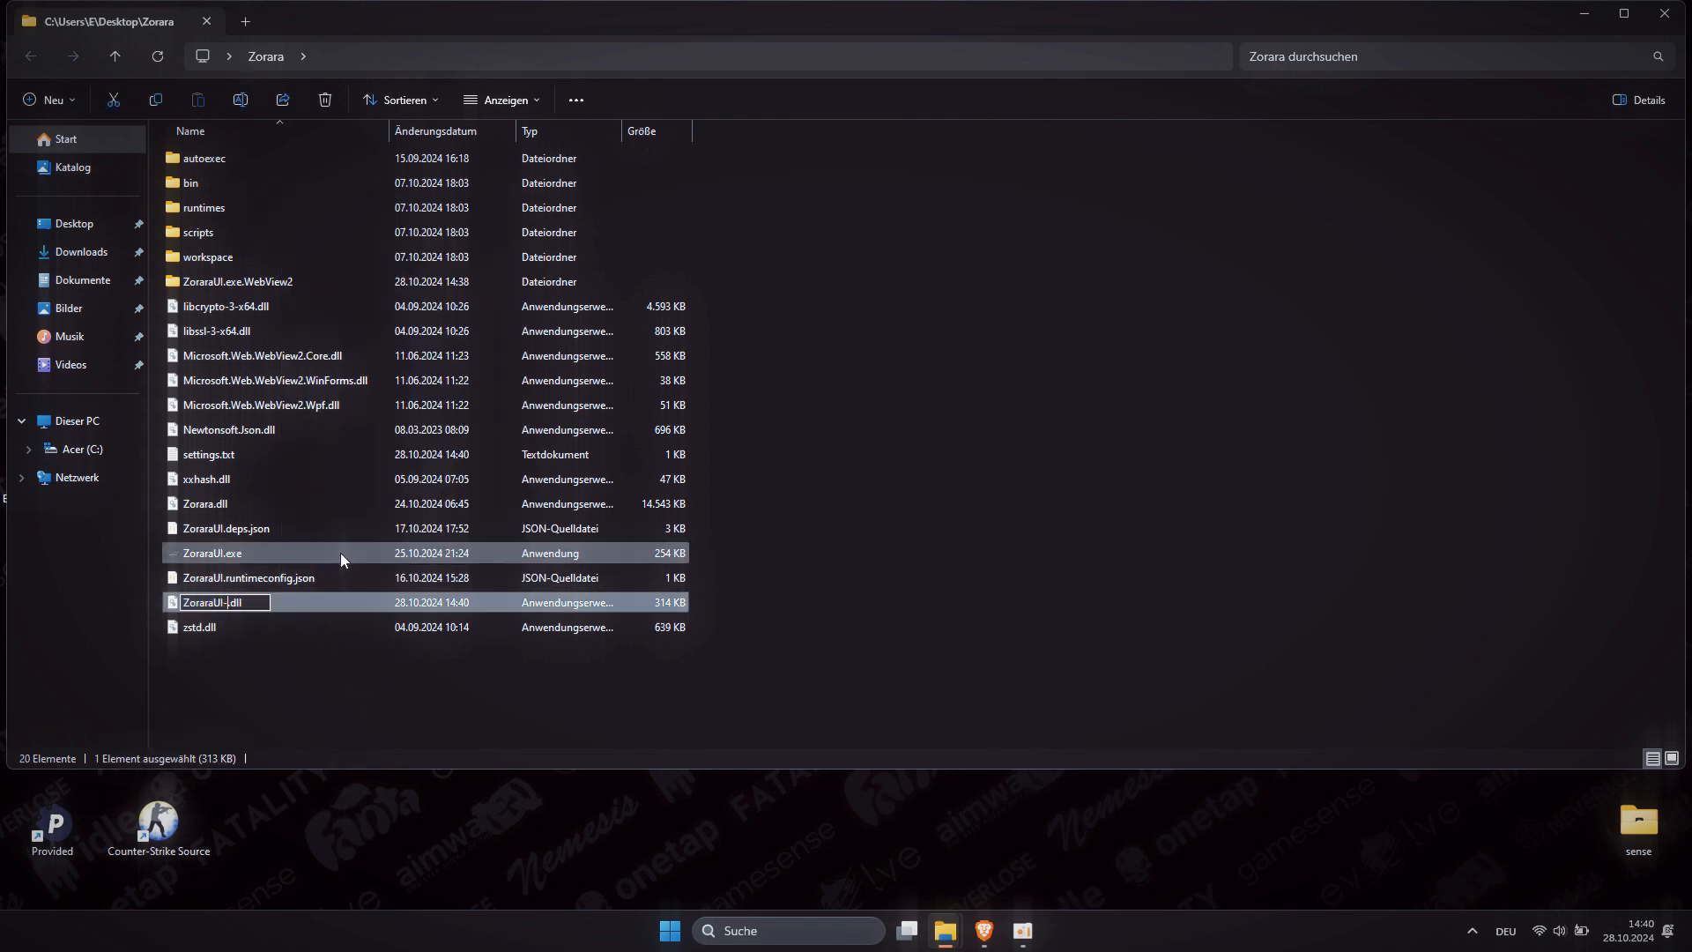
{"action": "double_click", "coordinate": [212, 552]}
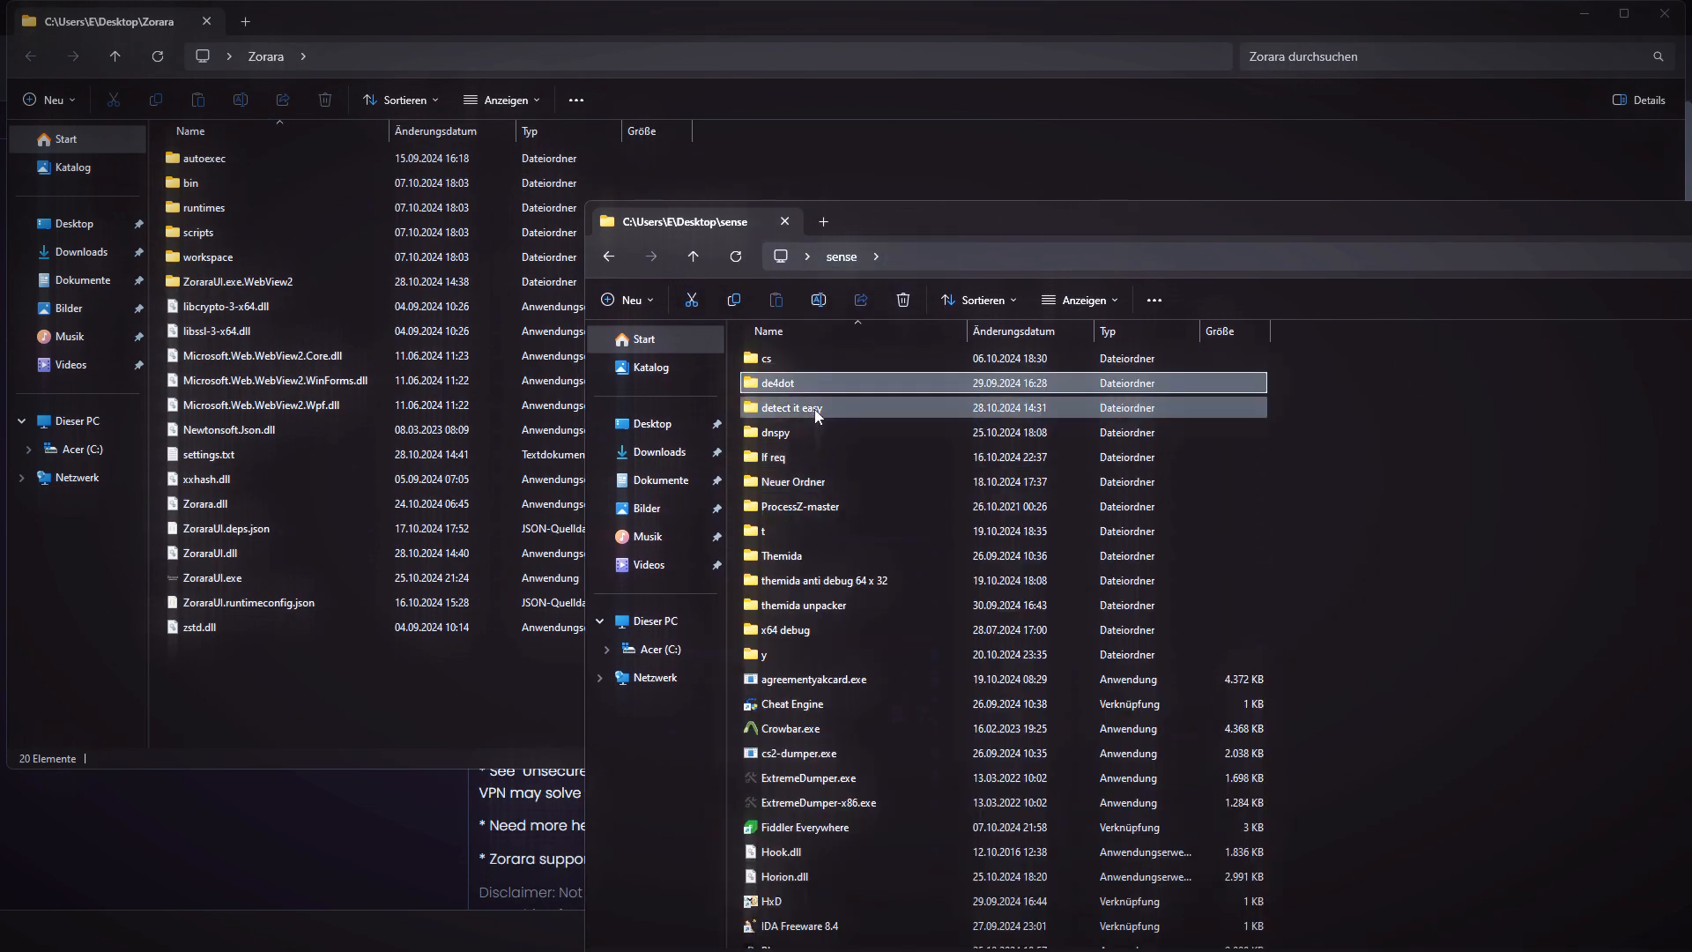
- Open the dnspy folder in sense, launch dnSpy and load ZoraraUI.dll
{"action": "double_click", "coordinate": [774, 431]}
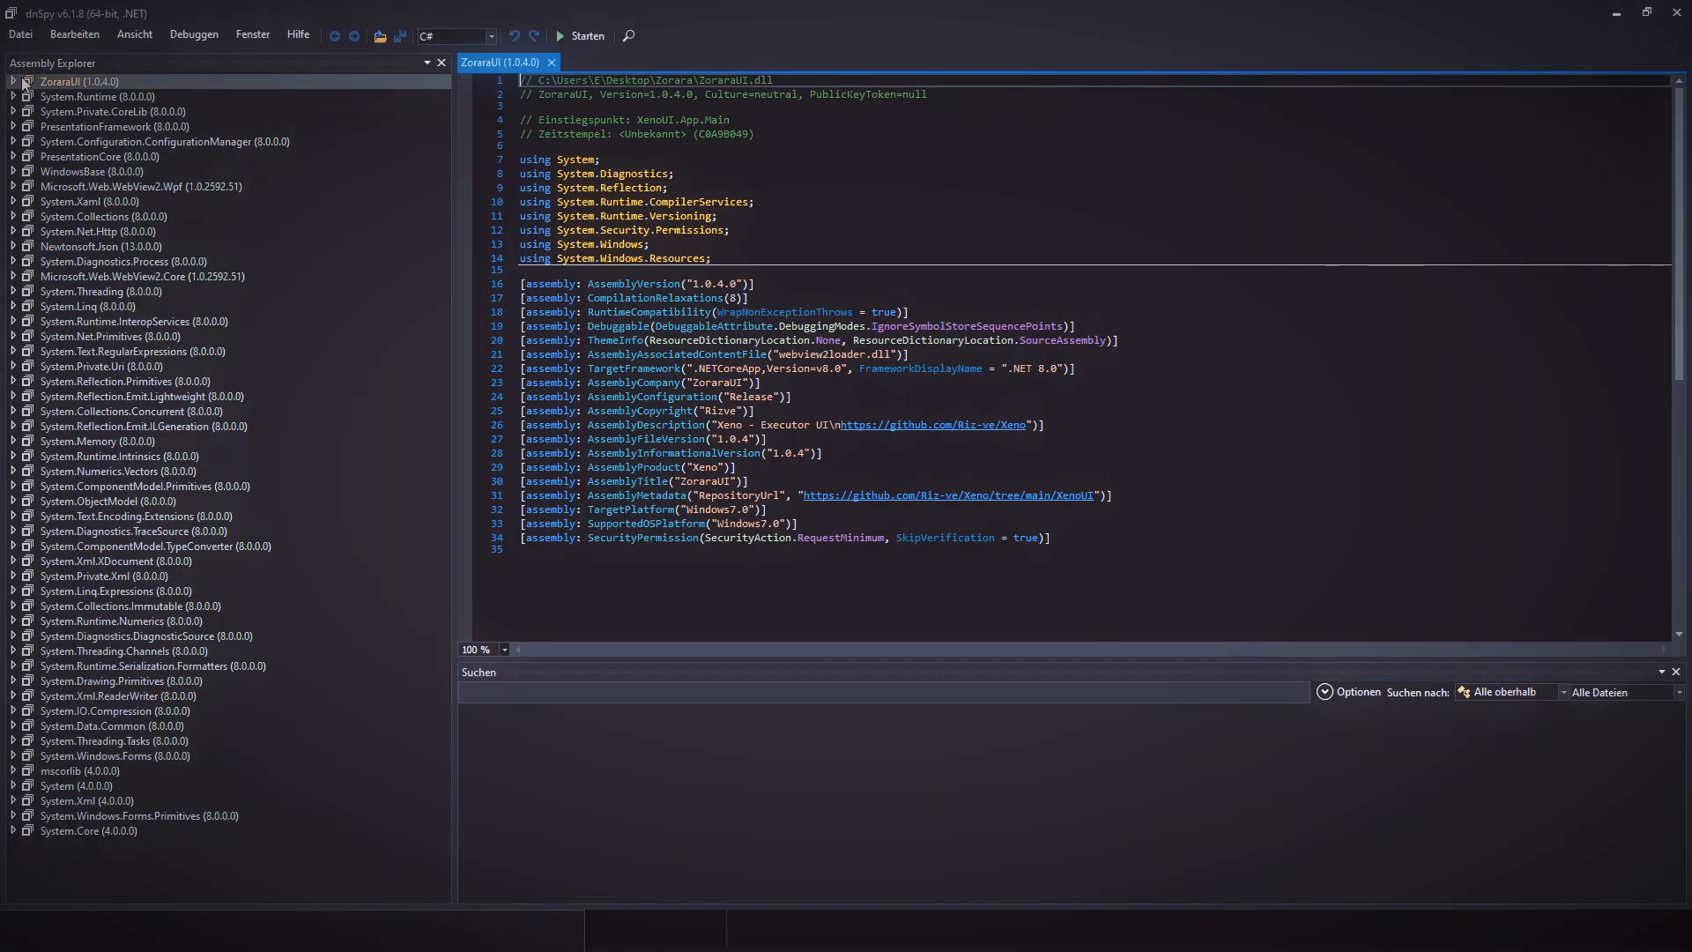
- Expand ZoraraUI.dll down to the XenoUI namespace and decompile KeyEntryWindow
{"action": "left_click", "coordinate": [11, 82]}
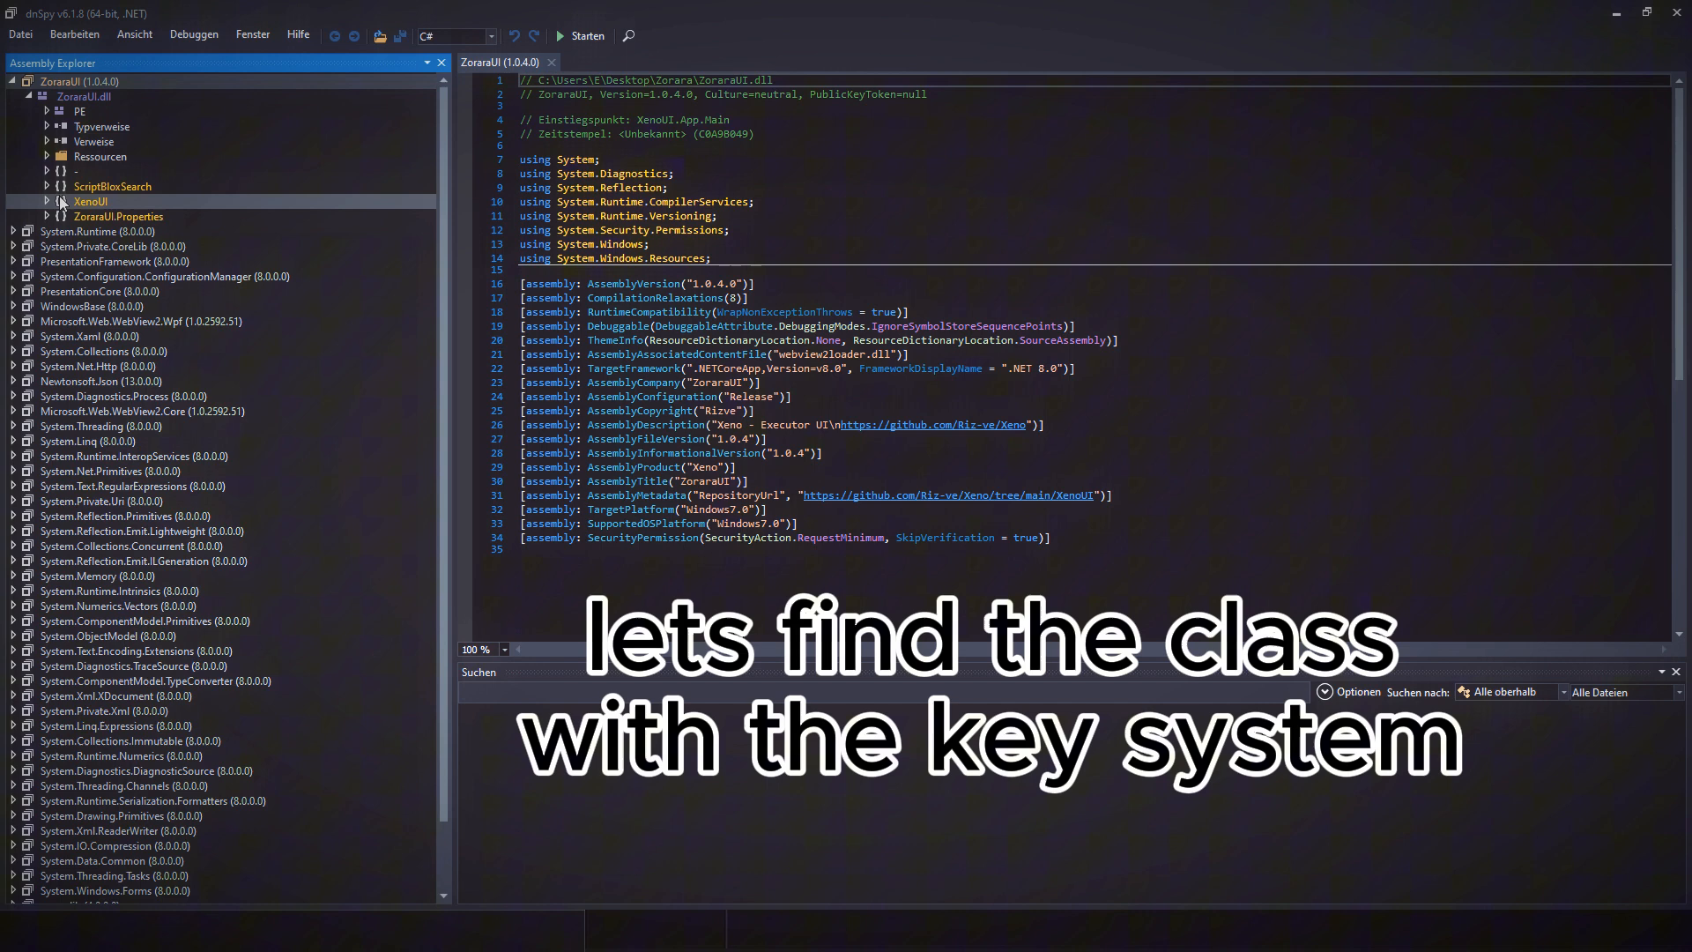
{"action": "left_click", "coordinate": [47, 201]}
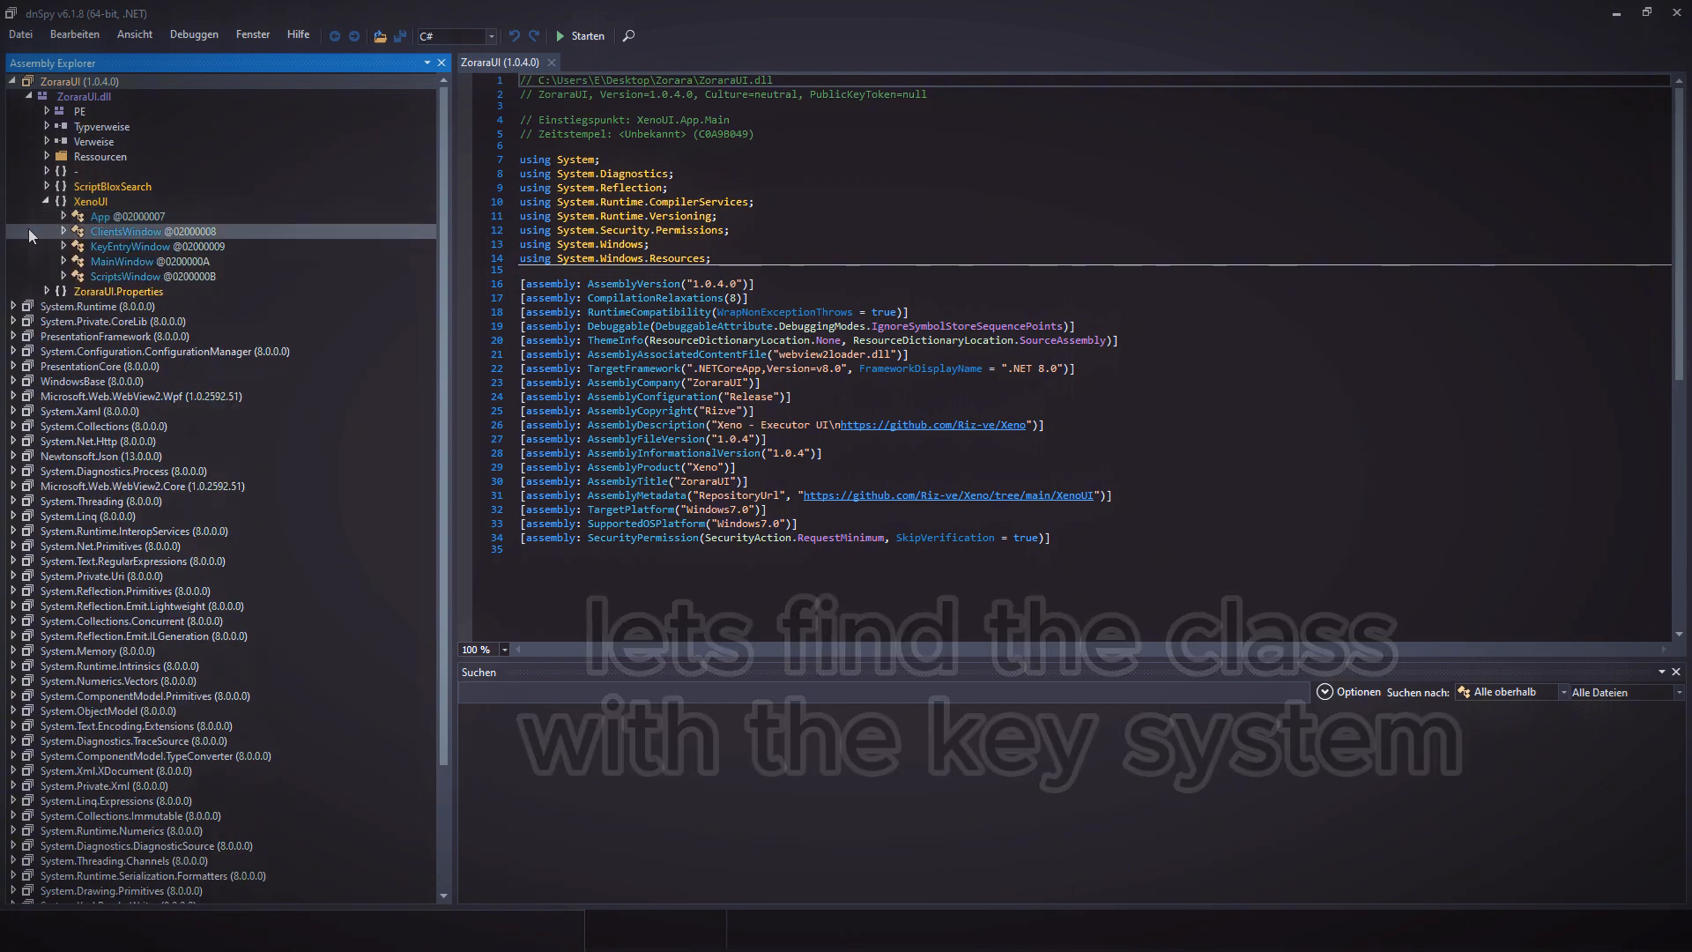
{"action": "left_click", "coordinate": [146, 261]}
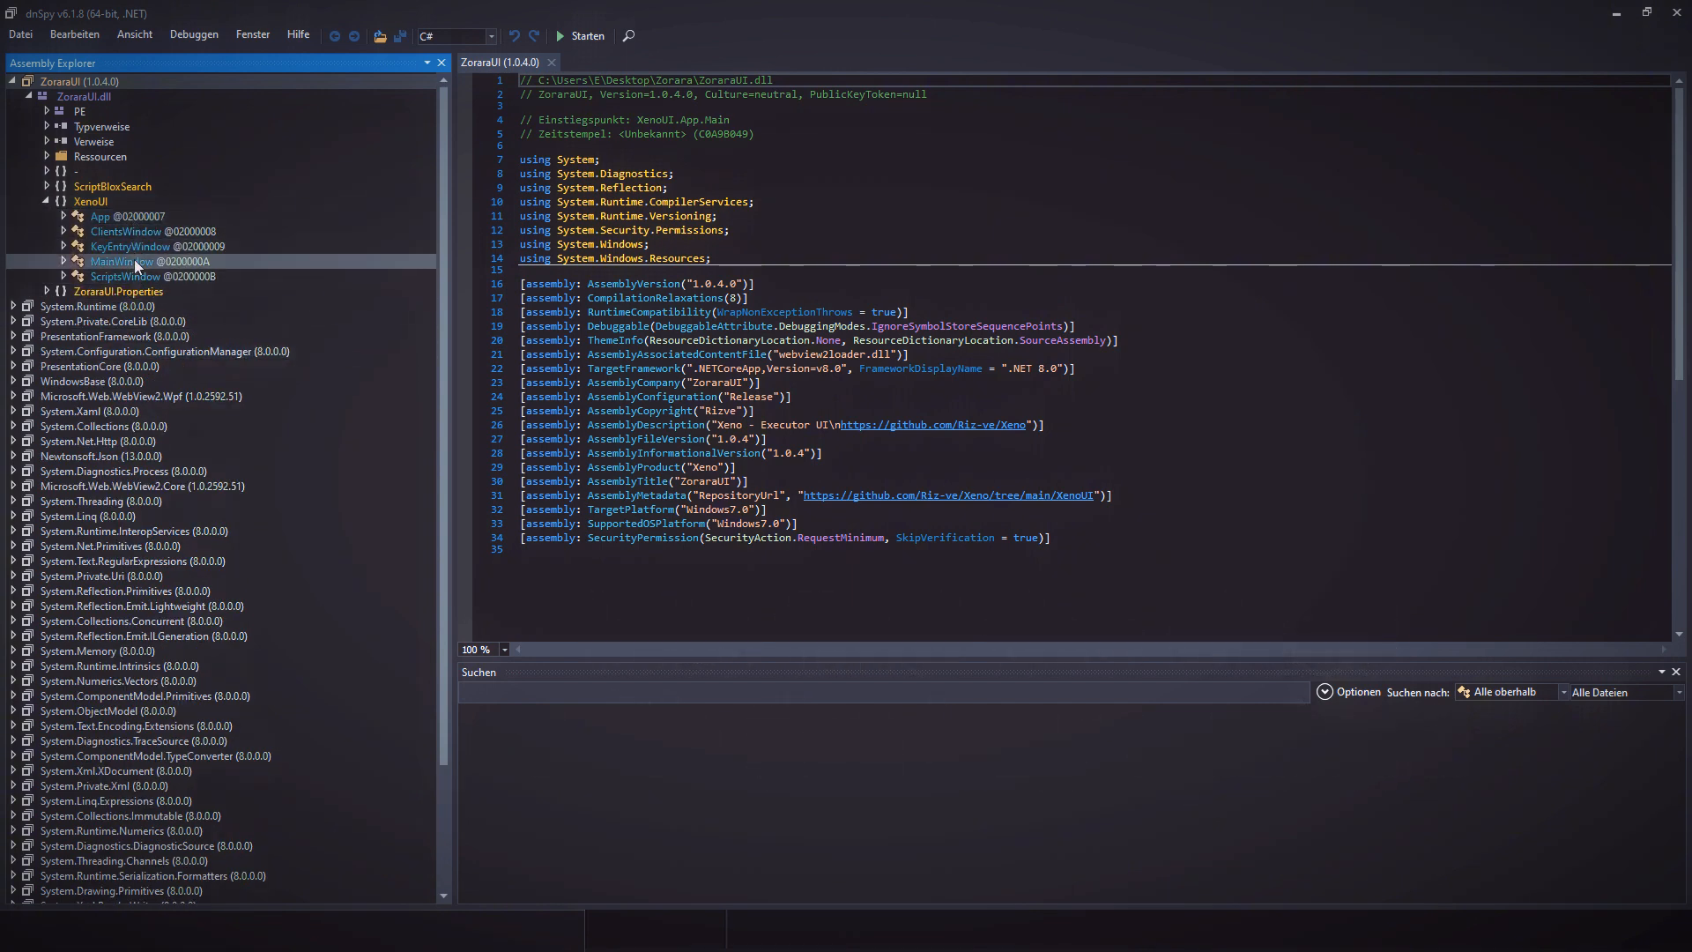
{"action": "double_click", "coordinate": [130, 246]}
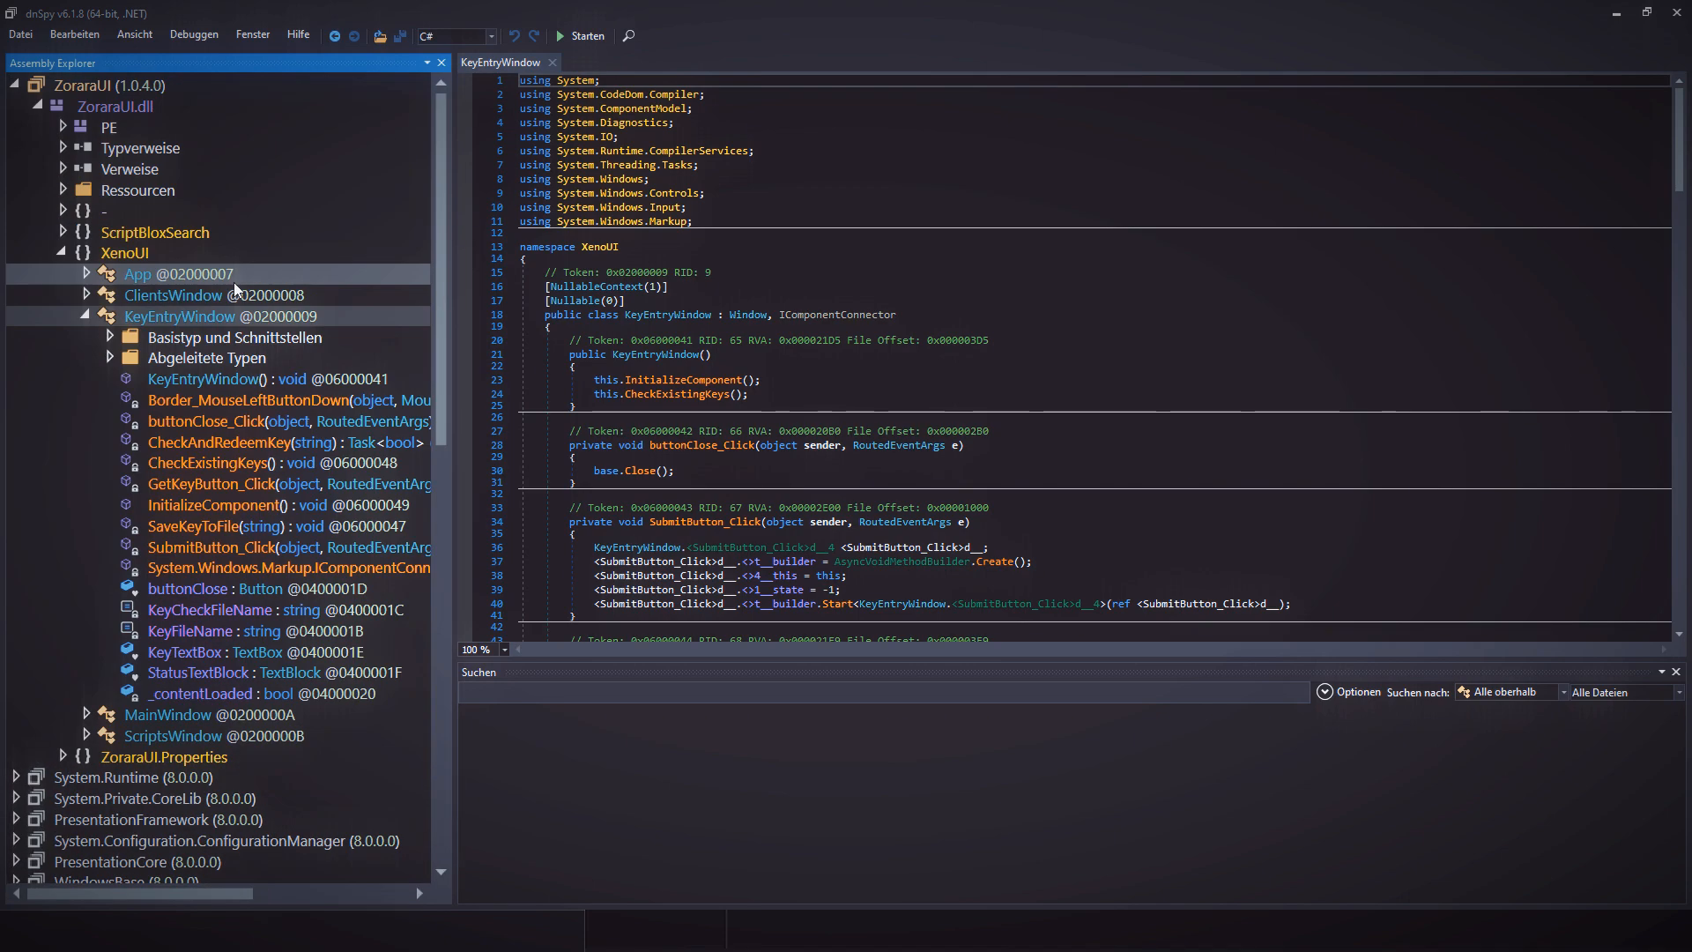
- Delete the three key-checking methods, then browse SaveKeyToFile, Border_MouseLeftButtonDown and the fields
{"action": "left_click", "coordinate": [192, 527]}
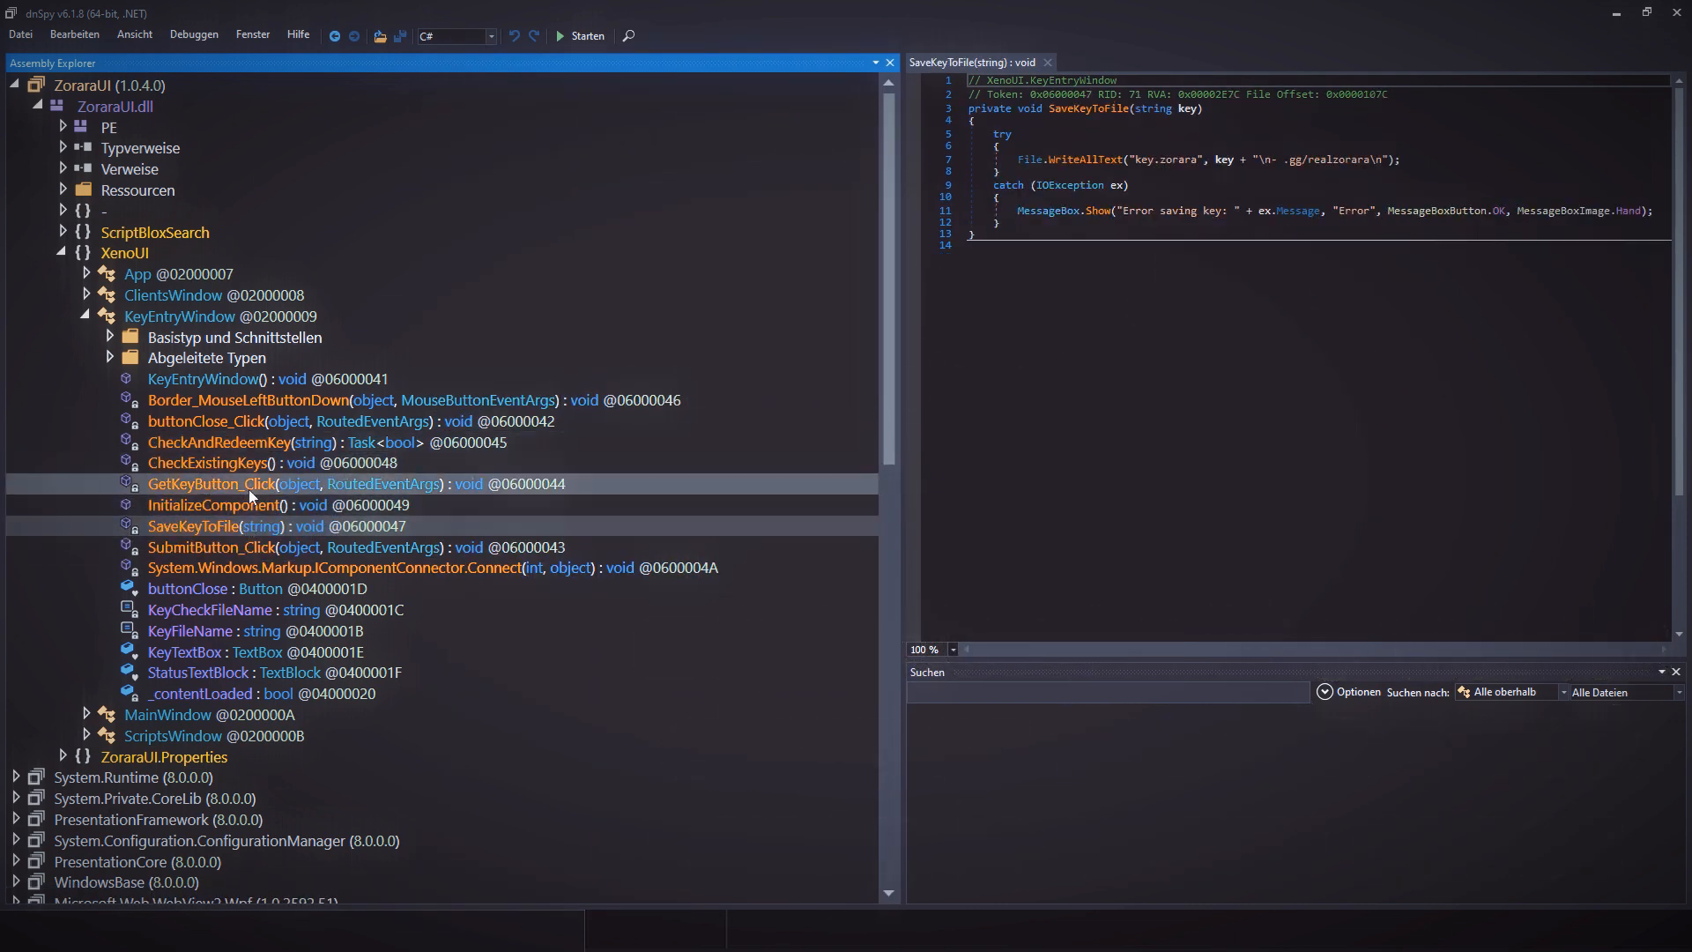
{"action": "left_click", "coordinate": [212, 484]}
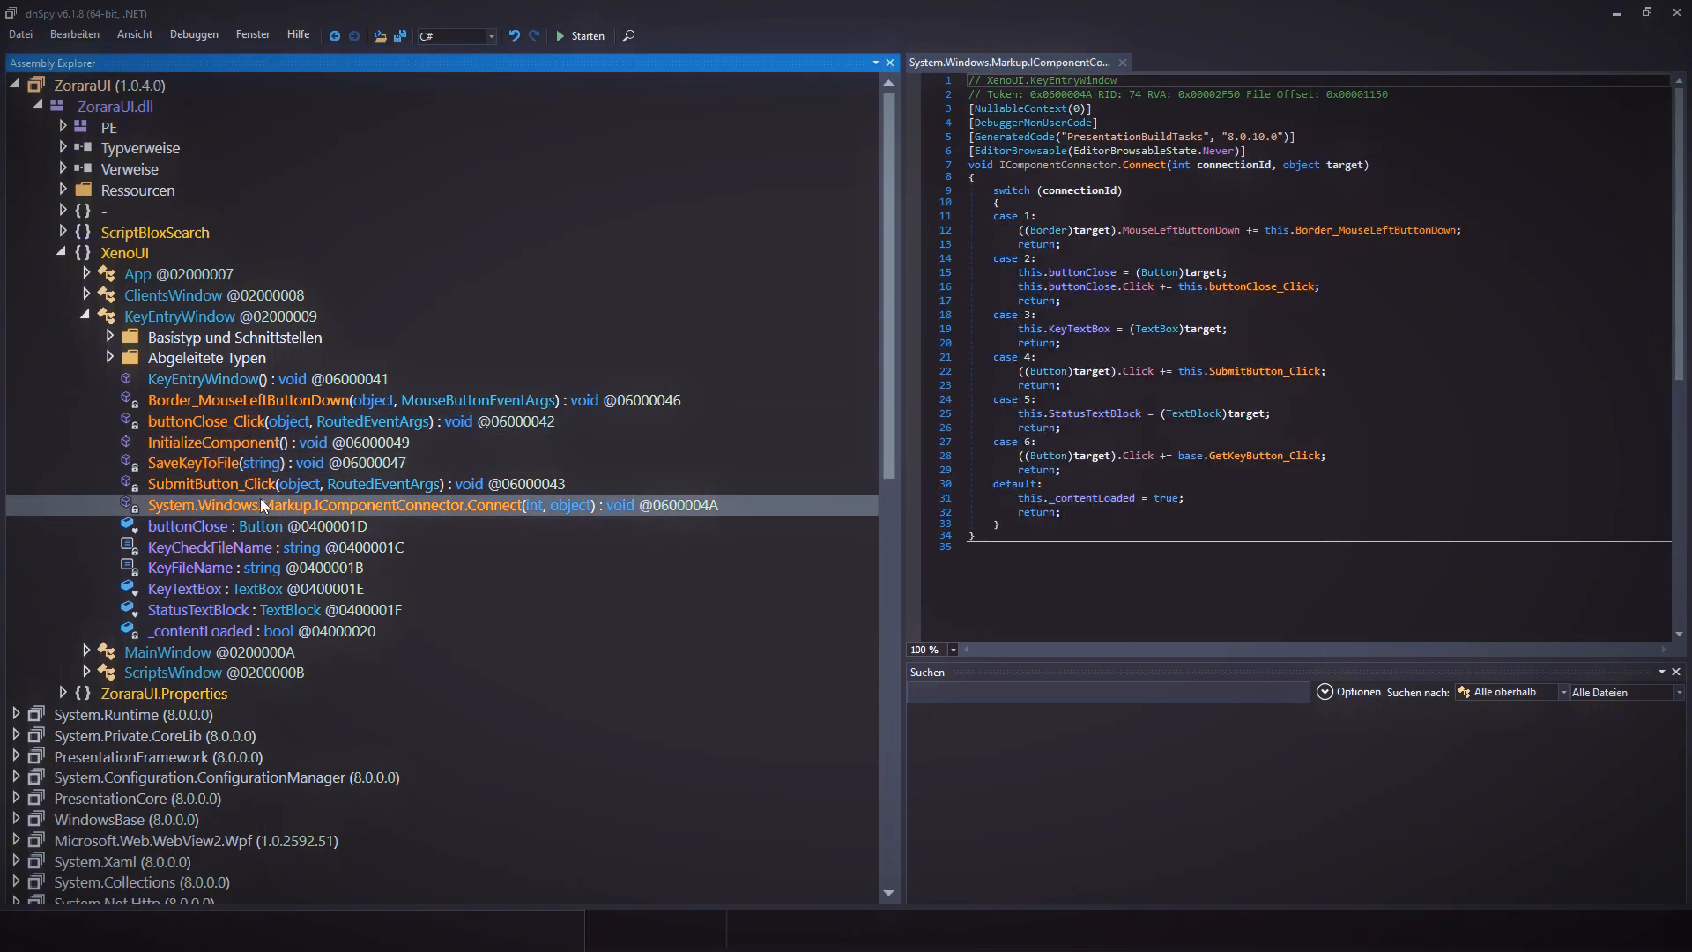
{"action": "left_click", "coordinate": [212, 484]}
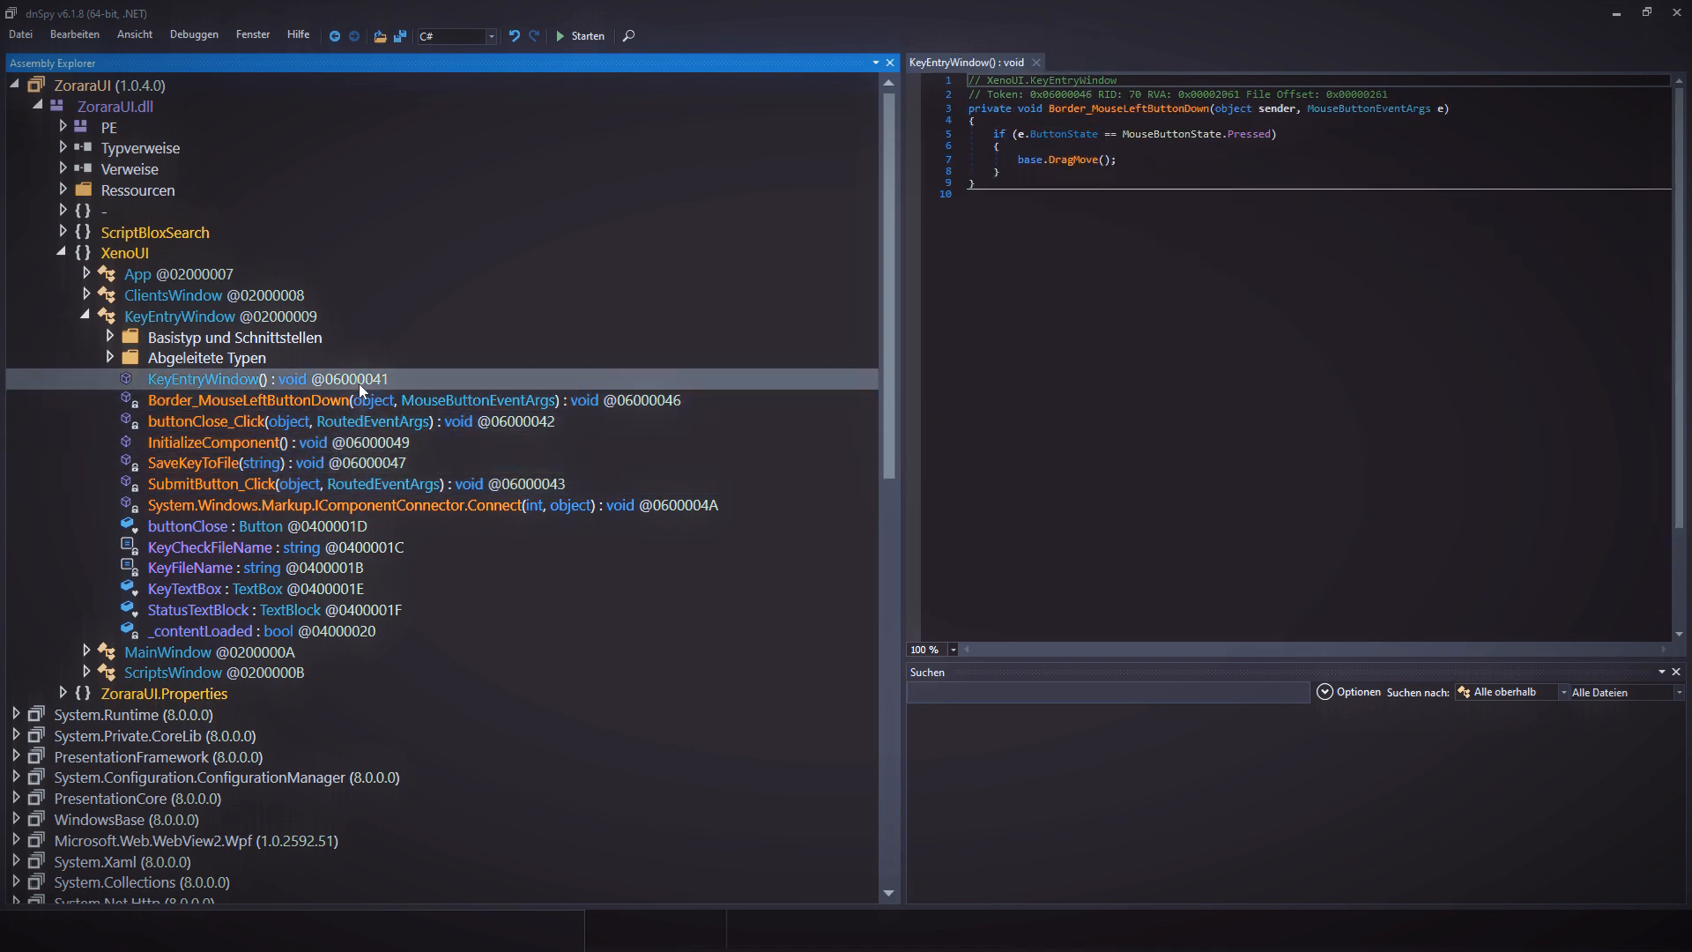
{"action": "left_click", "coordinate": [197, 610]}
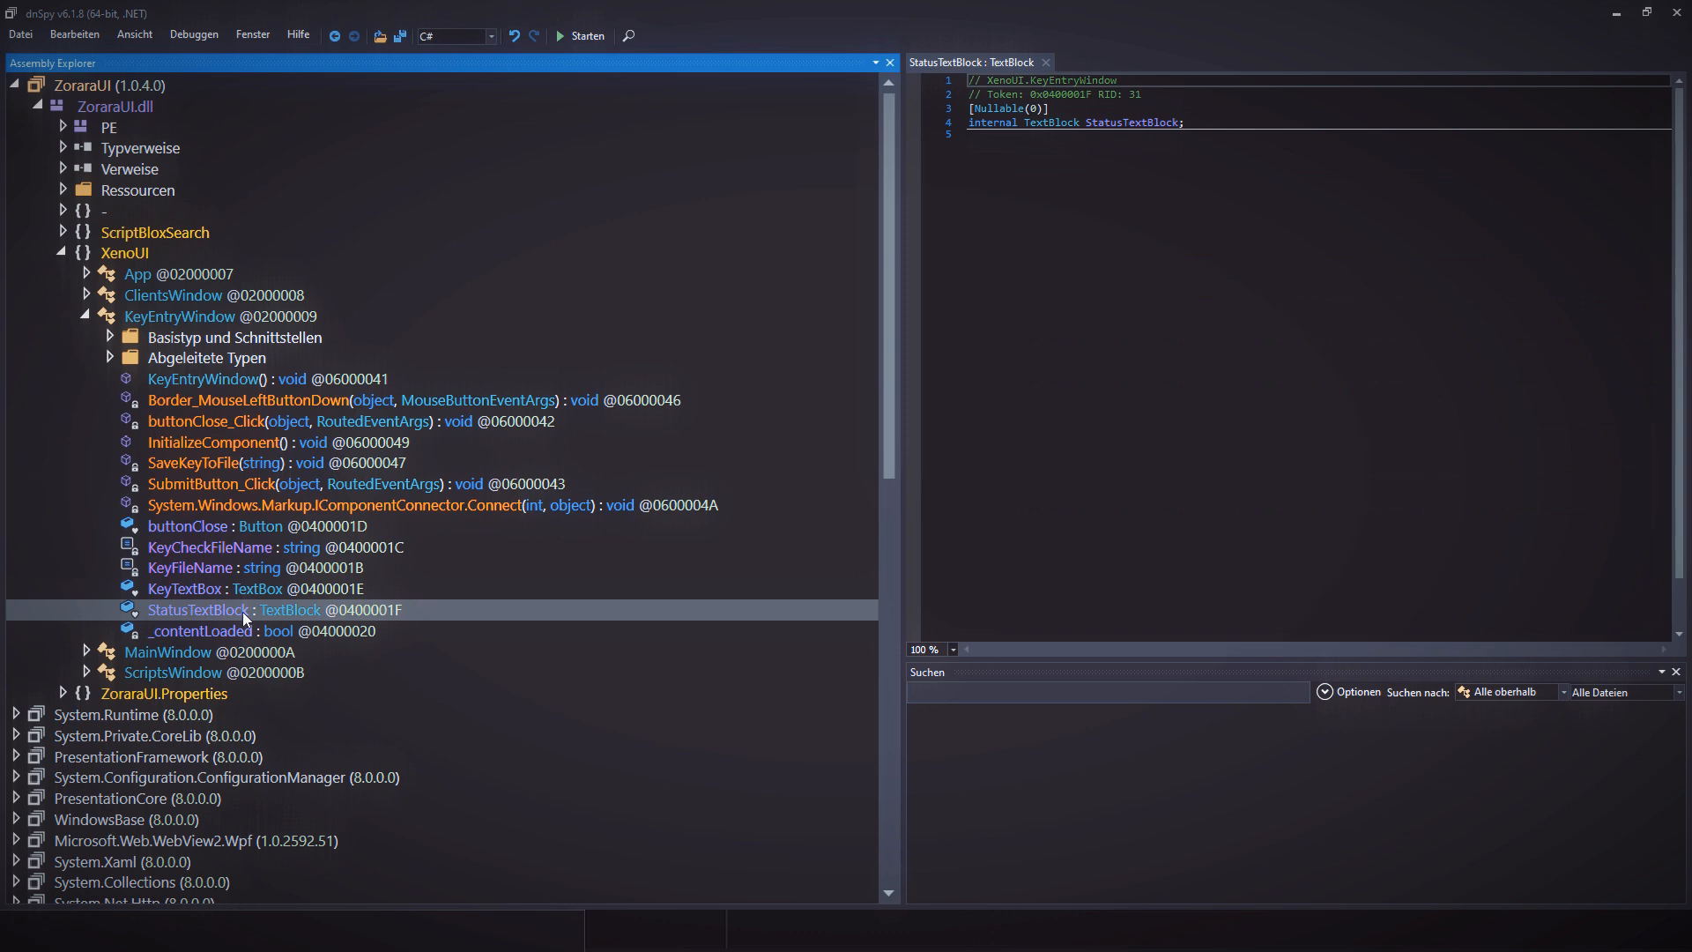
{"action": "left_click", "coordinate": [19, 34]}
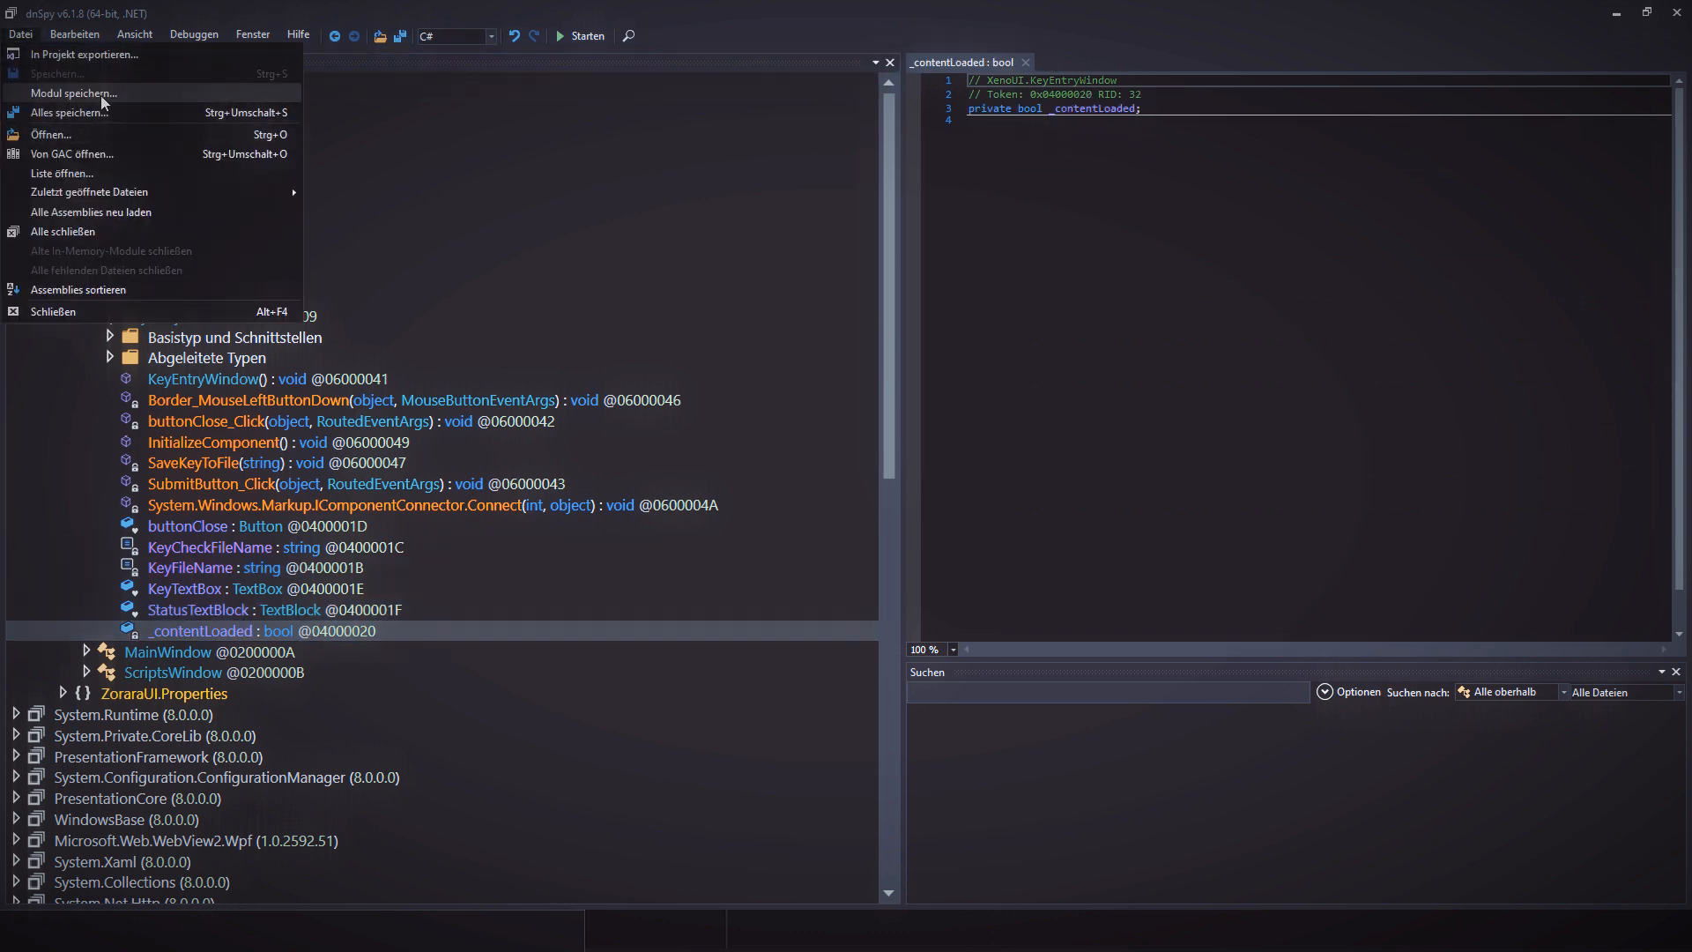
- Save the ZoraraUI module, then search it in HxD for 'zorara - Windows'
{"action": "left_click", "coordinate": [72, 93]}
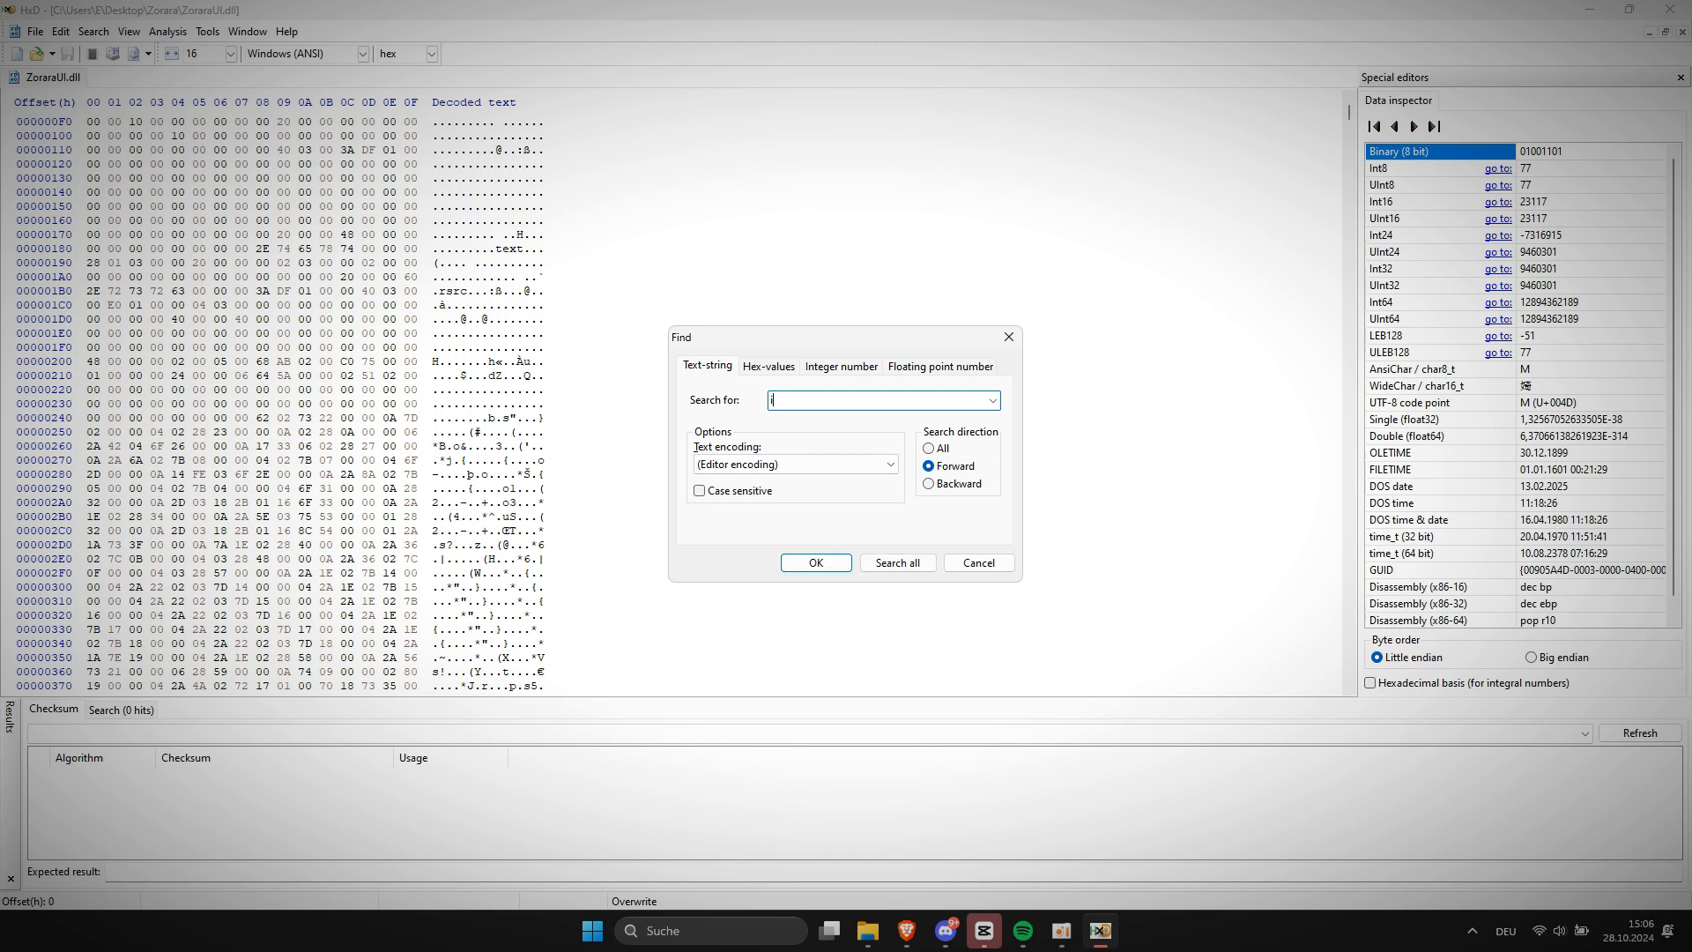
{"action": "type", "text": "zorara - Windows"}
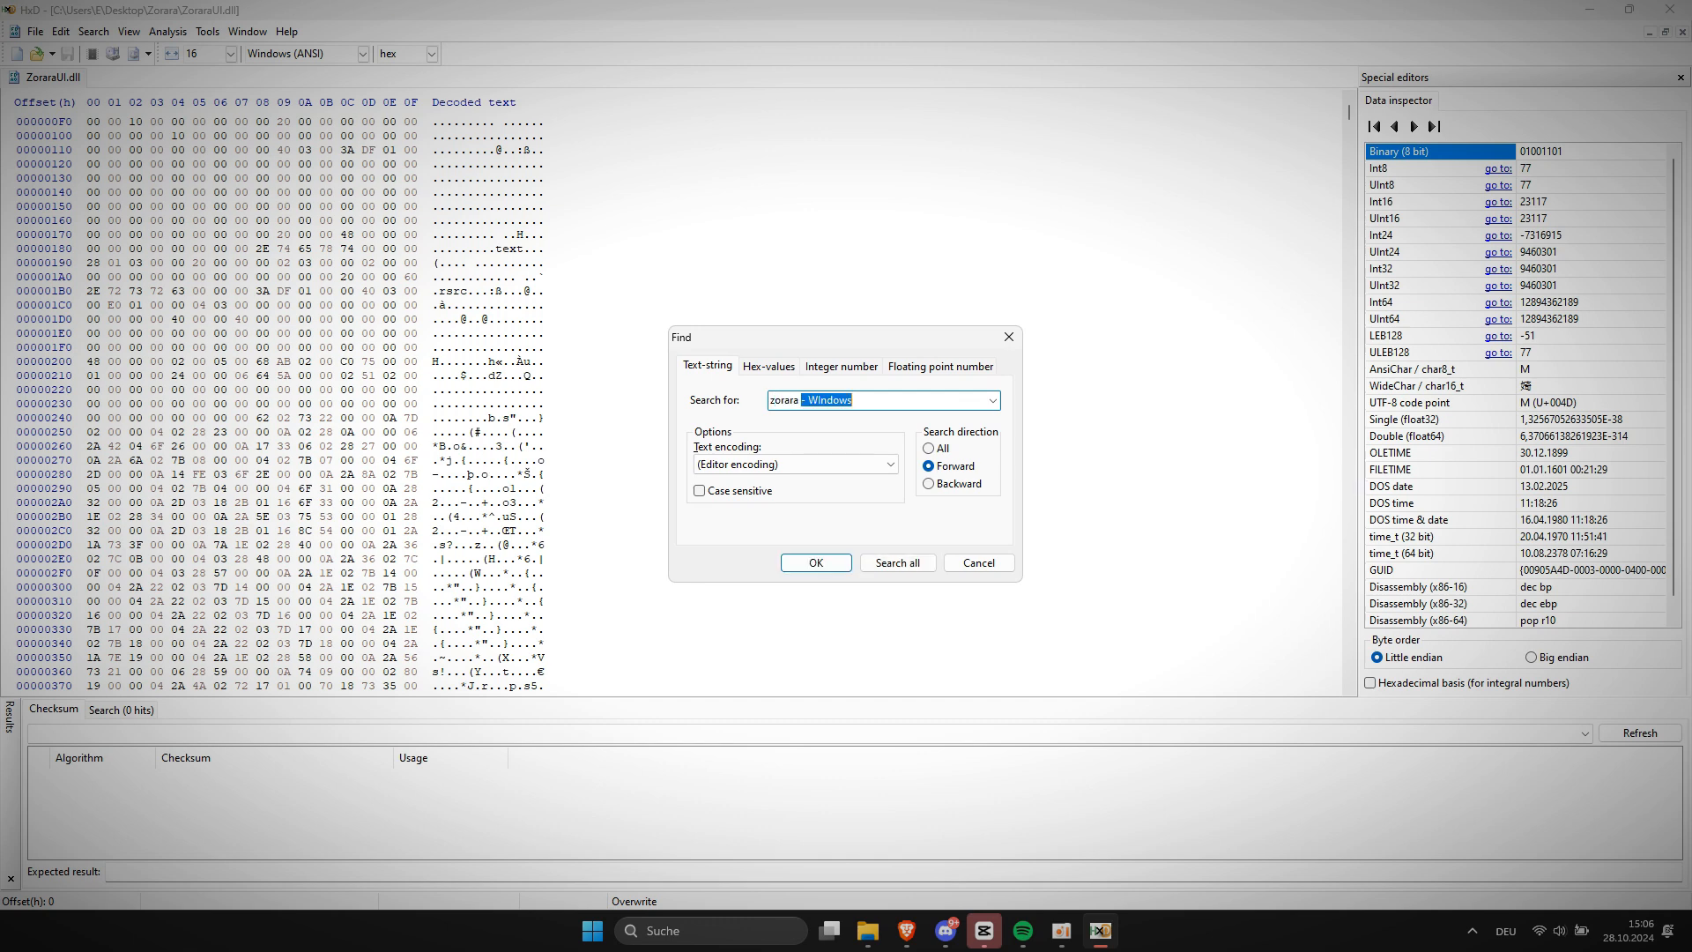
{"action": "left_click", "coordinate": [814, 562]}
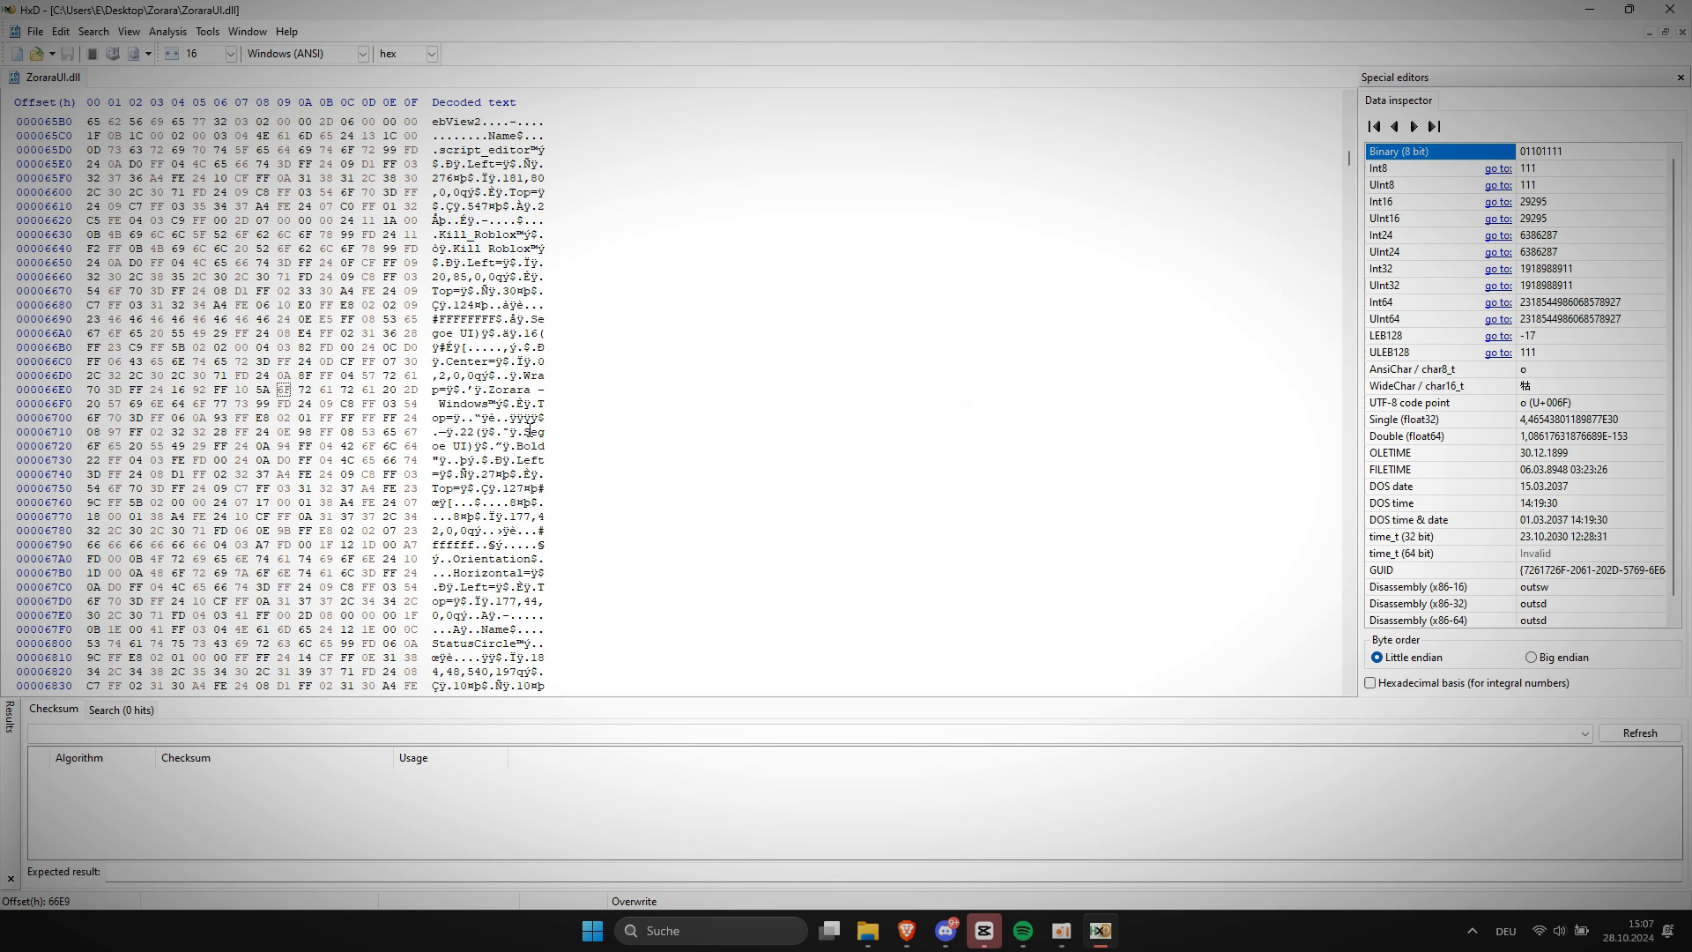
- Type 'Cracked by vytxx' over the 'Zorara - Windows' title bytes
{"action": "type", "text": "Cracked"}
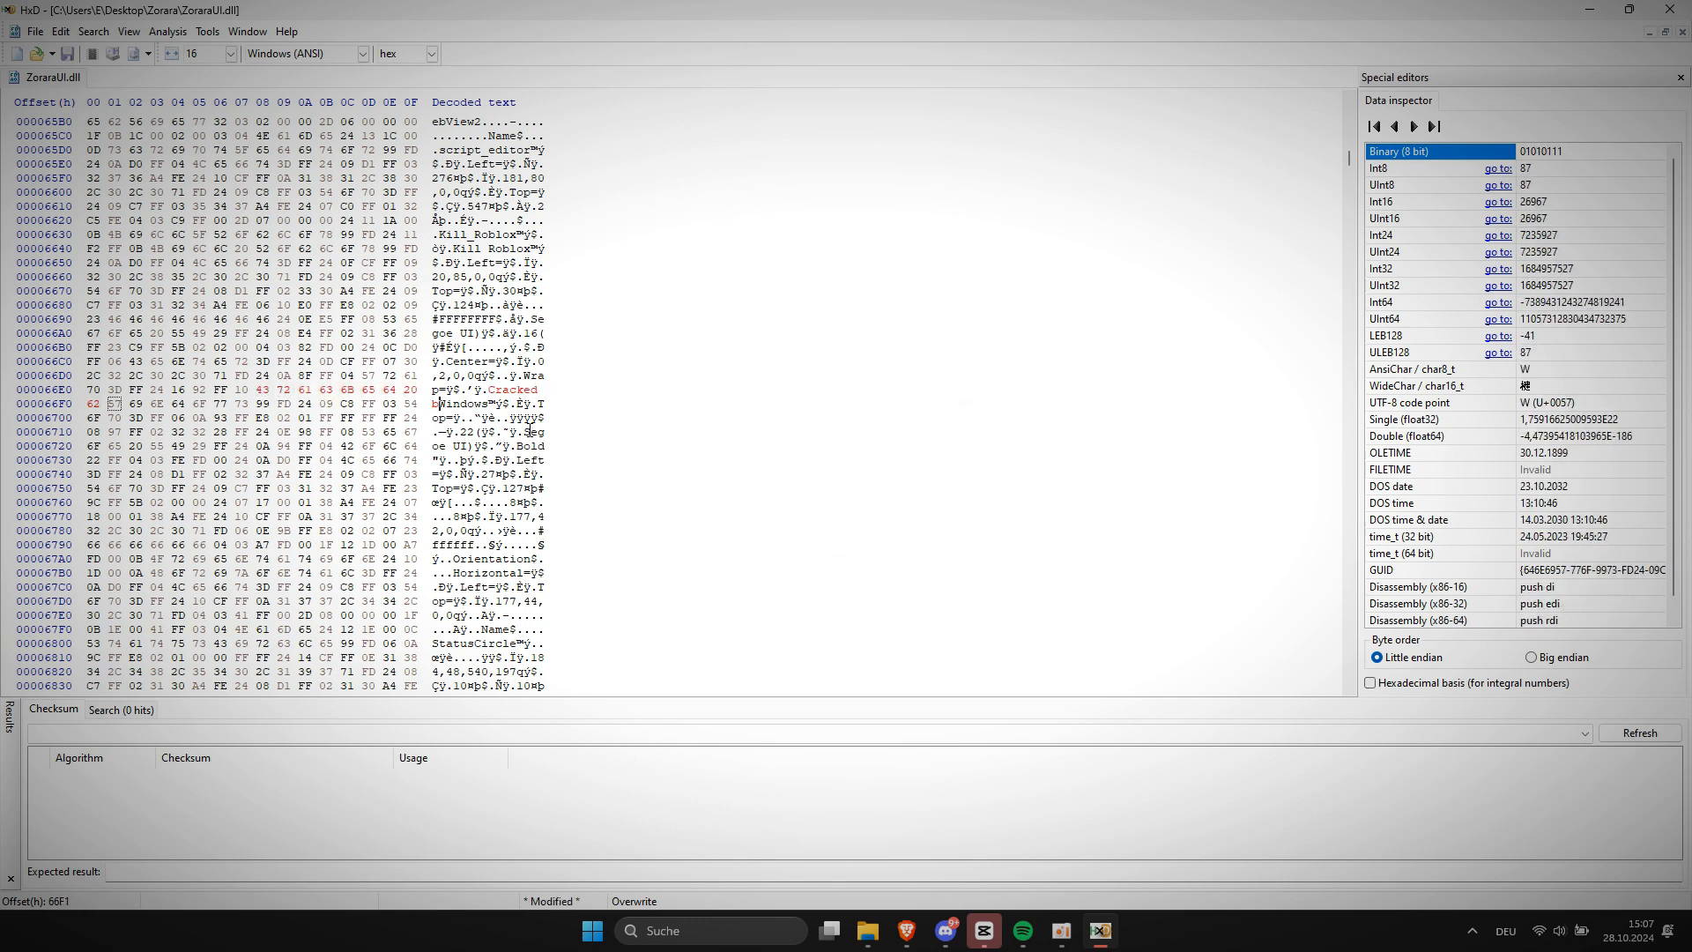
{"action": "type", "text": "vytxx"}
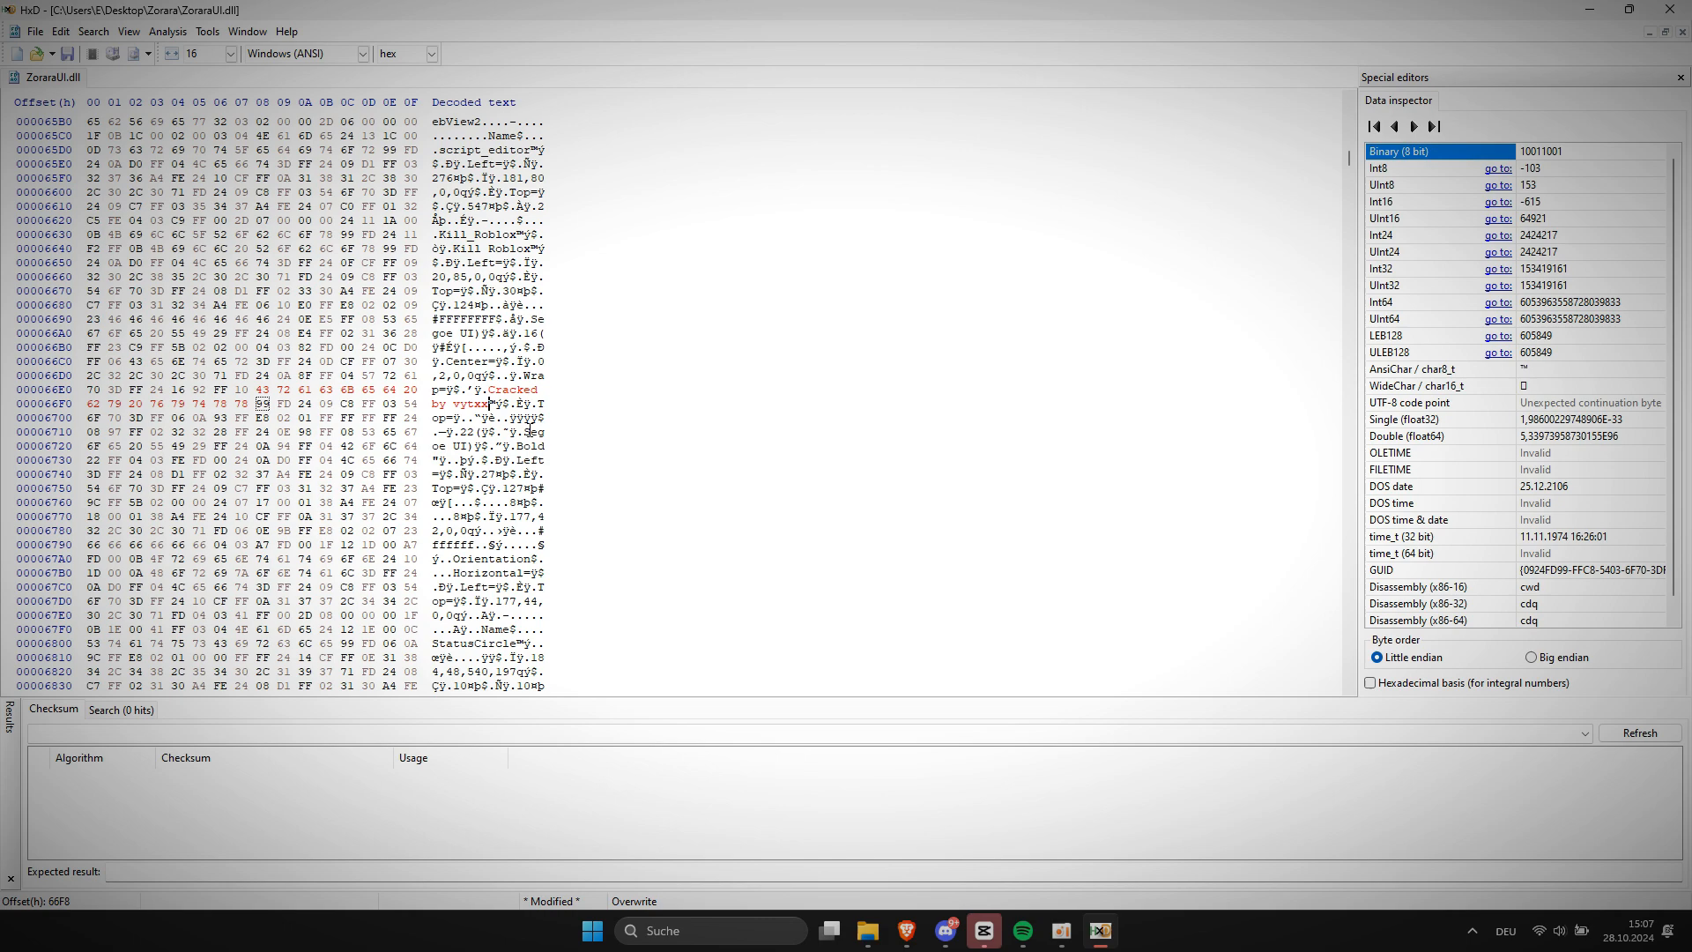